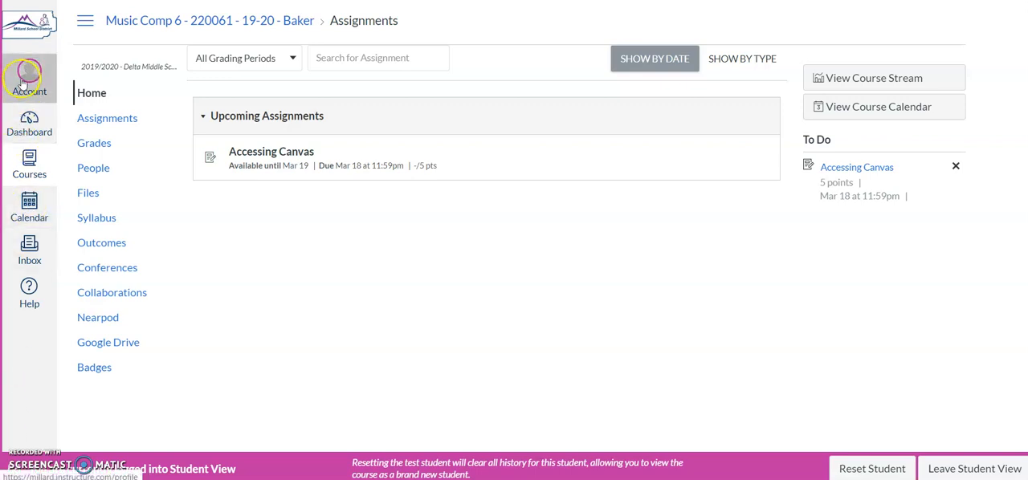
- Try the student's Dashboard (Access Denied), then go to Courses from the Account panel
left_click(29, 126)
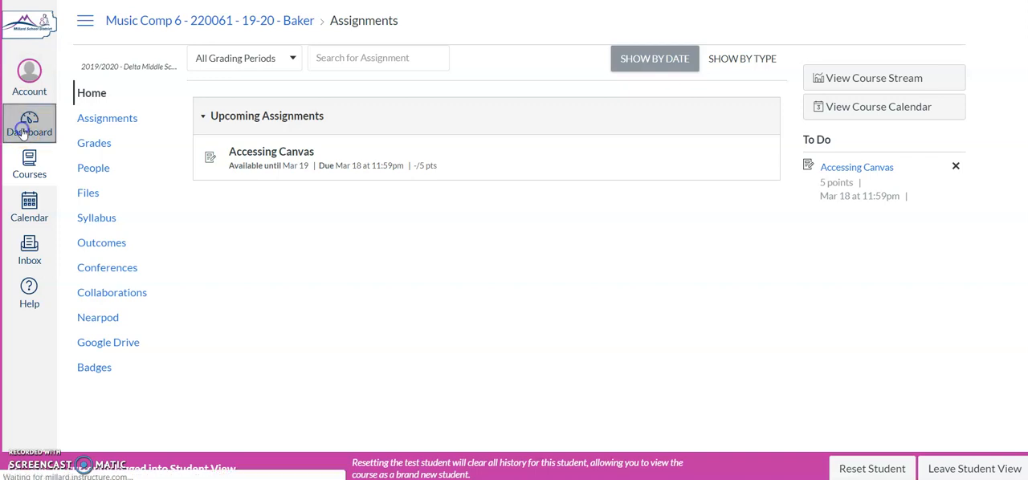
left_click(28, 125)
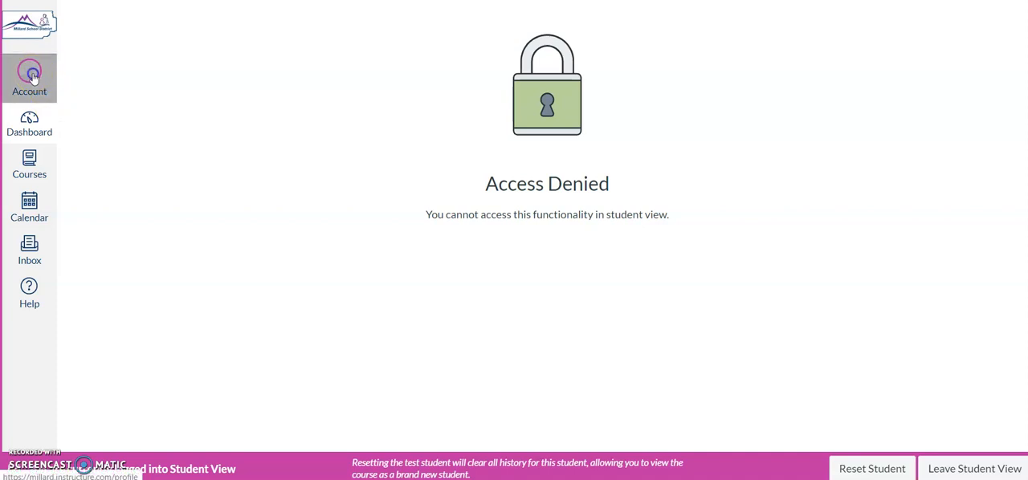
left_click(29, 71)
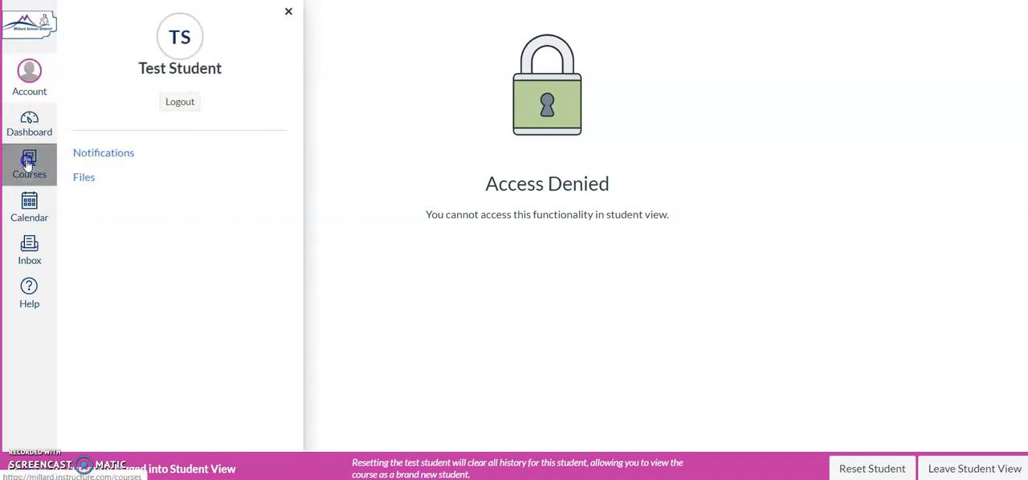
left_click(289, 12)
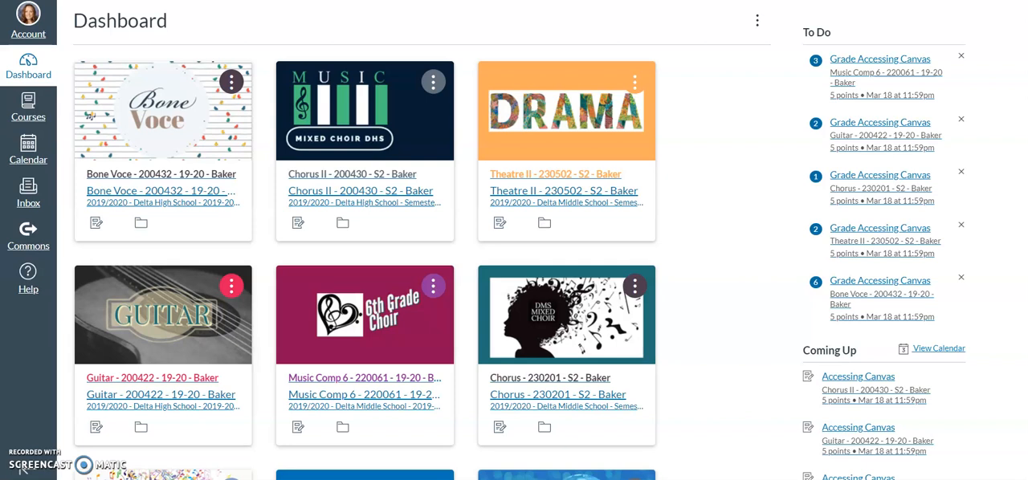
mouse_move(334, 345)
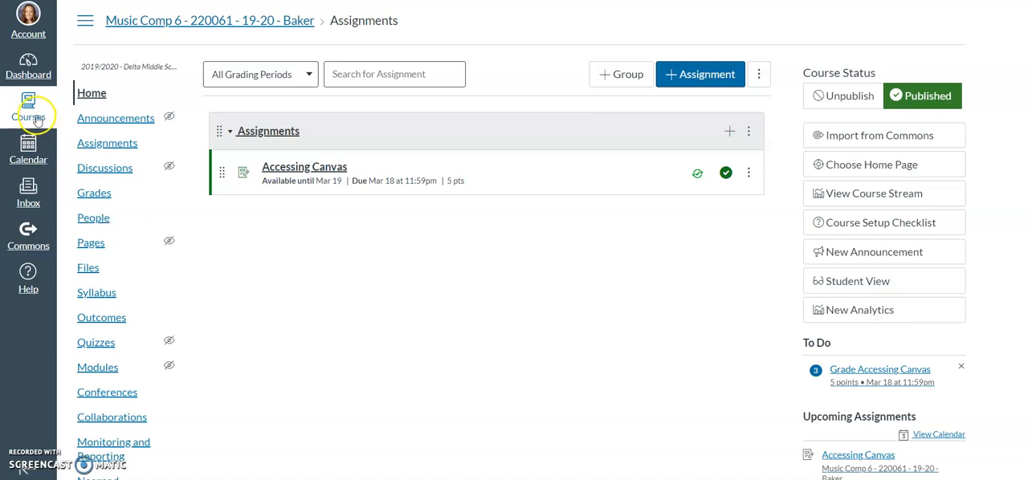
mouse_move(45, 331)
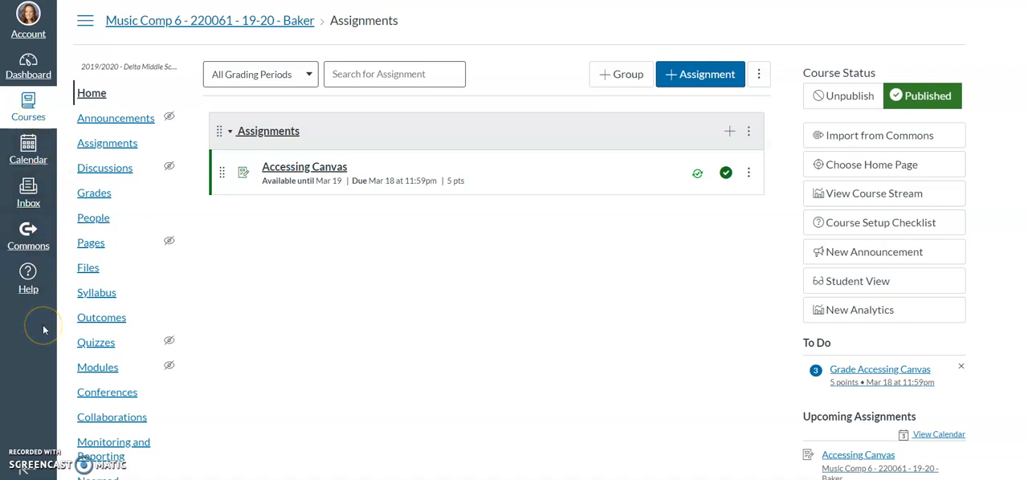
mouse_move(841, 281)
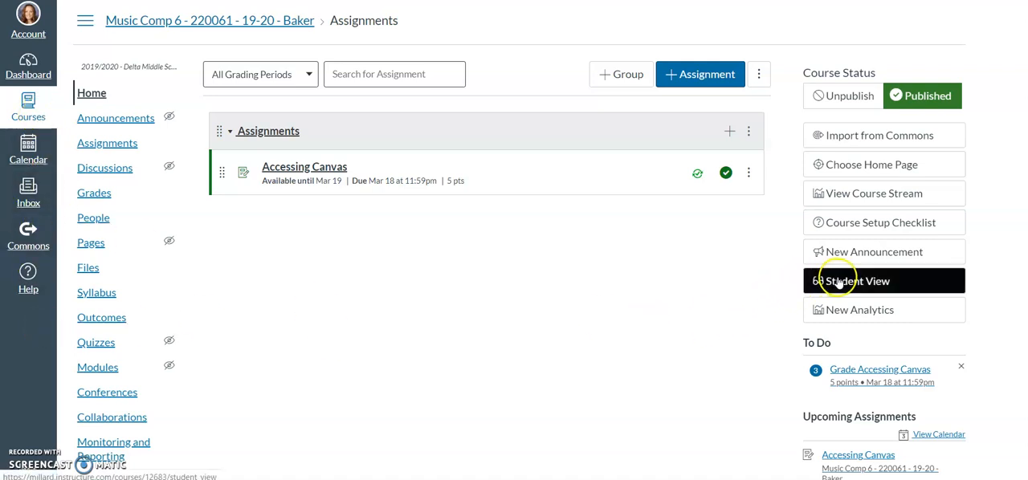
- Switch the Music Comp 6 Assignments page into Student View
left_click(858, 282)
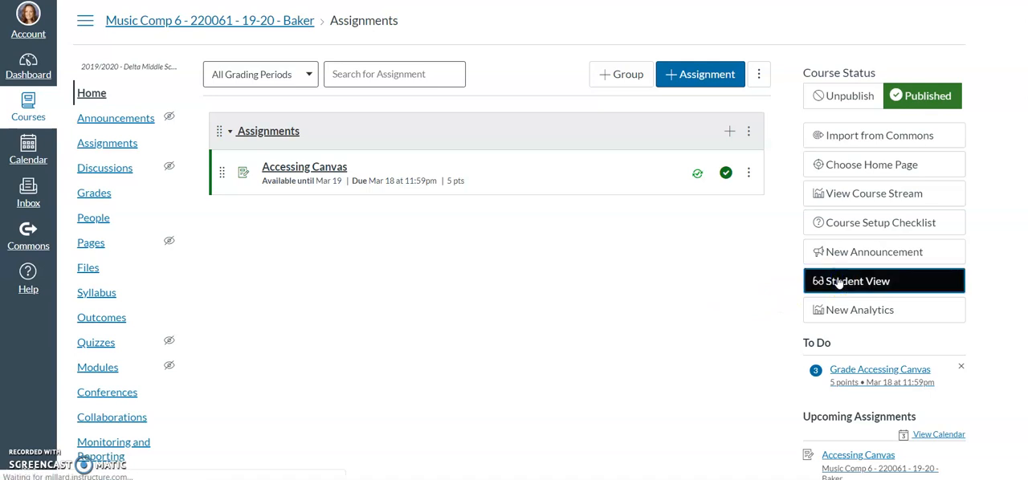
- Browse Assignments, the course Home, and back to the Assignments list as the student
left_click(884, 281)
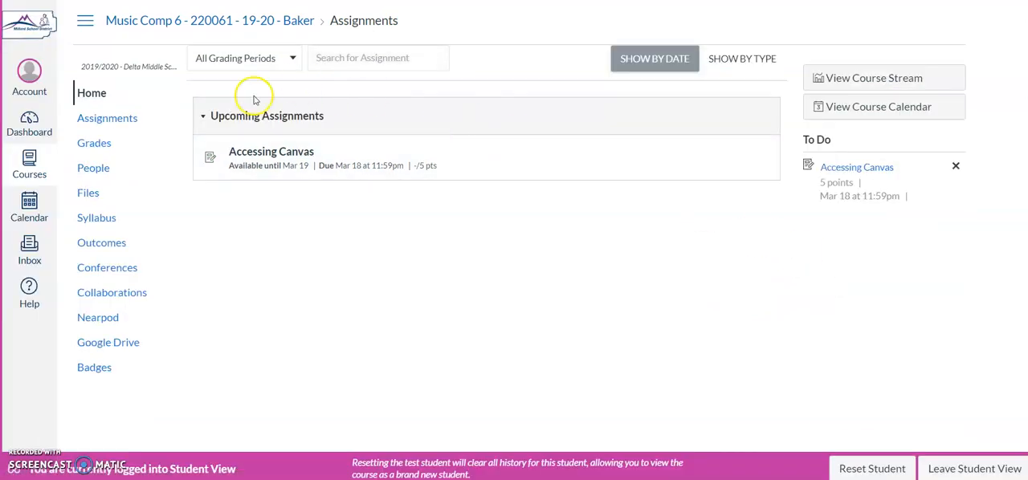
mouse_move(371, 136)
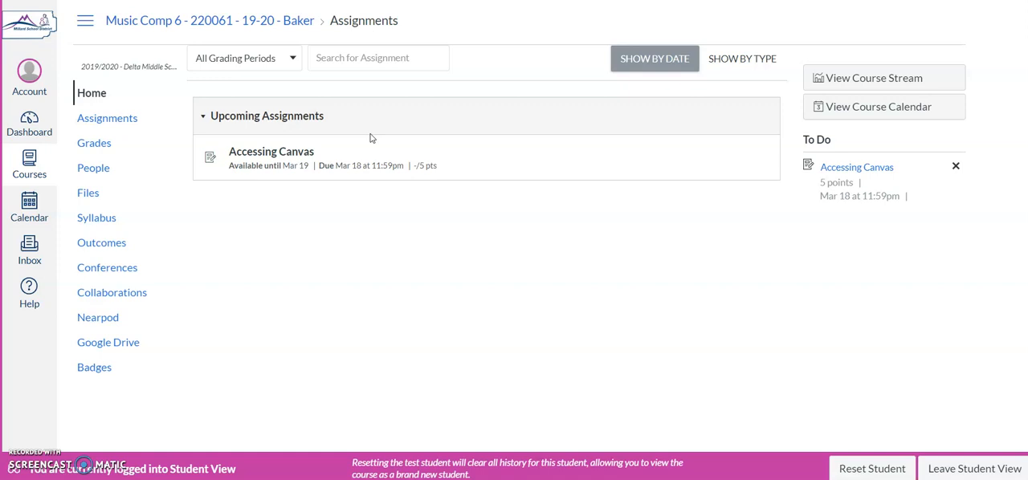
mouse_move(297, 160)
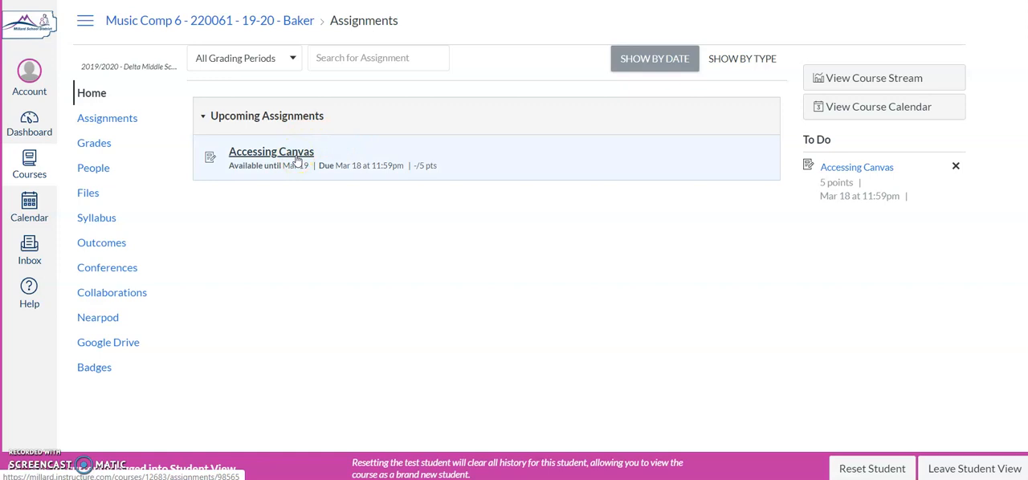
mouse_move(282, 157)
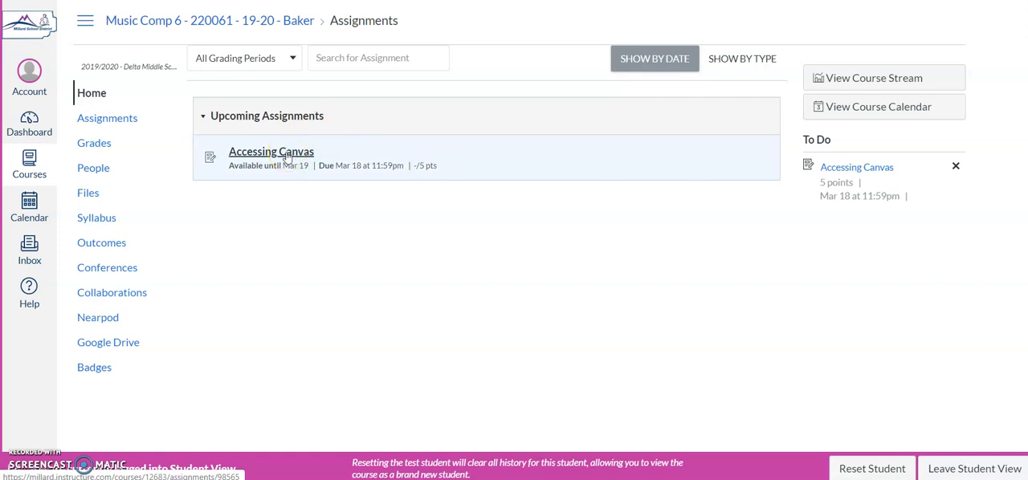
mouse_move(118, 124)
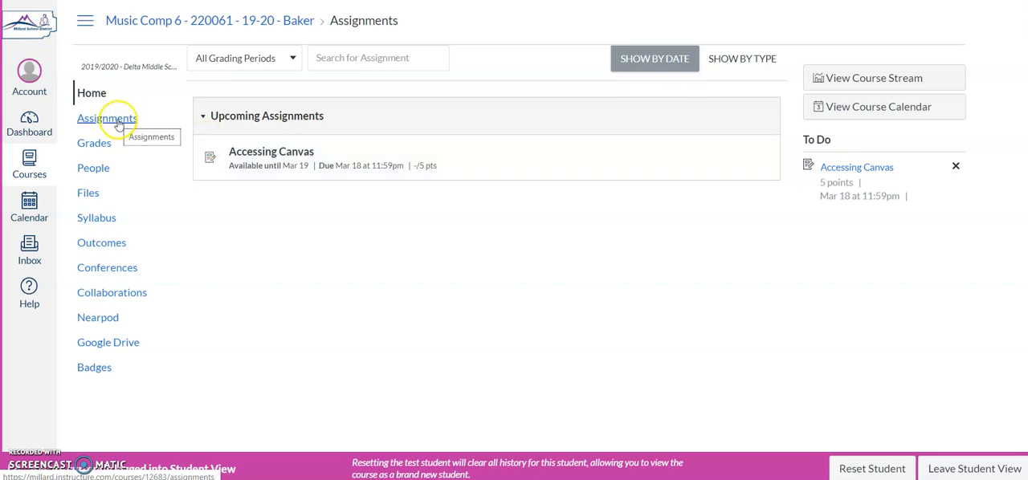
left_click(106, 119)
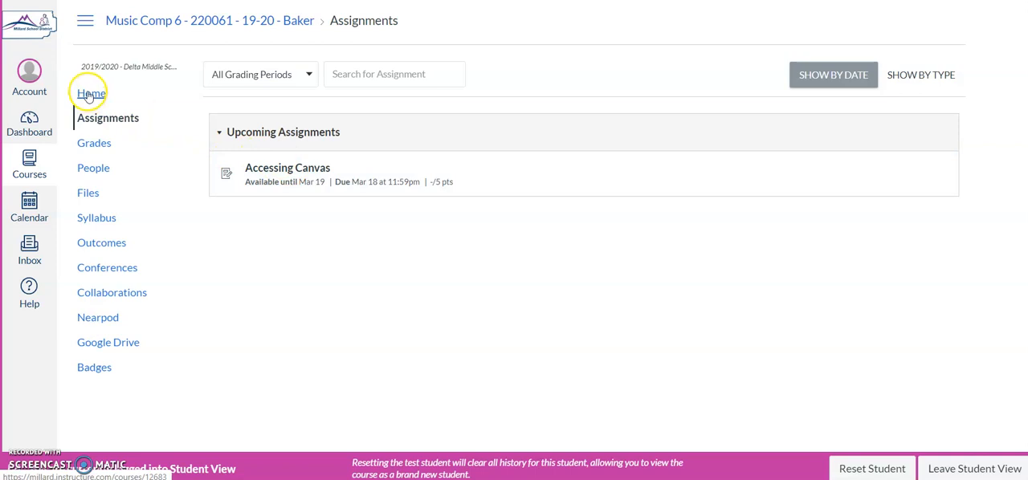
left_click(90, 93)
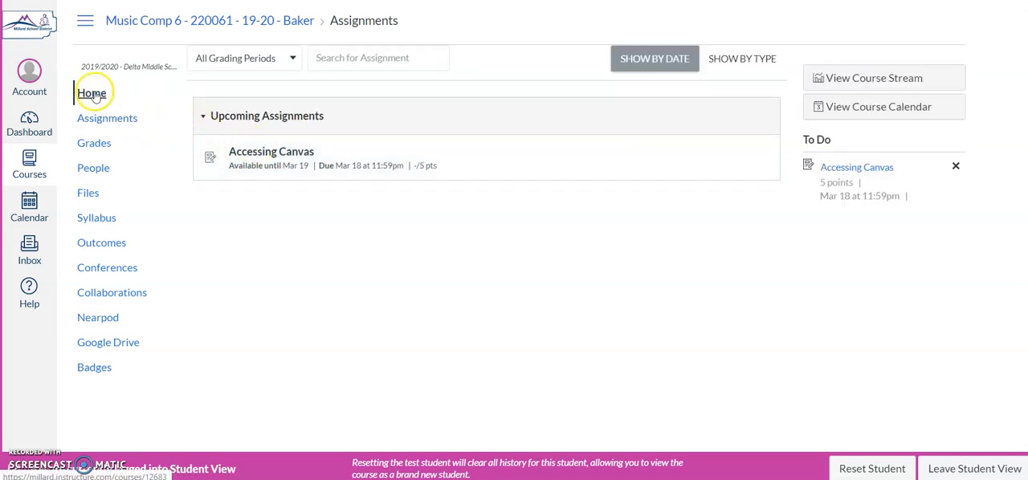
left_click(106, 119)
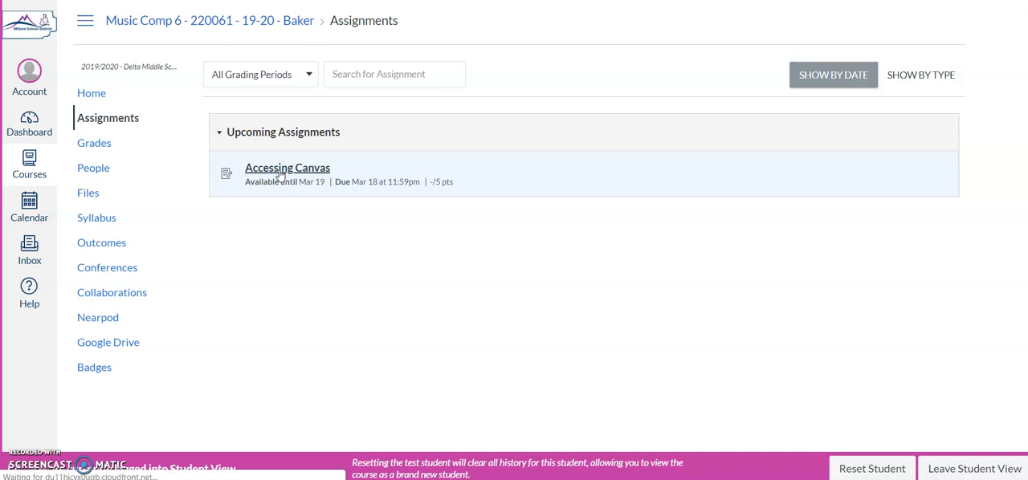
- Open the Accessing Canvas assignment from the assignments list
left_click(286, 167)
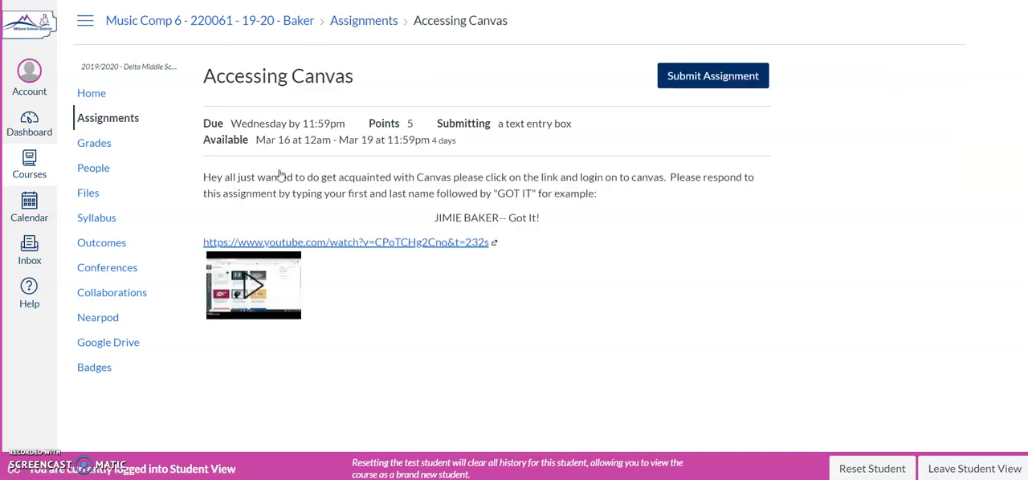
mouse_move(681, 119)
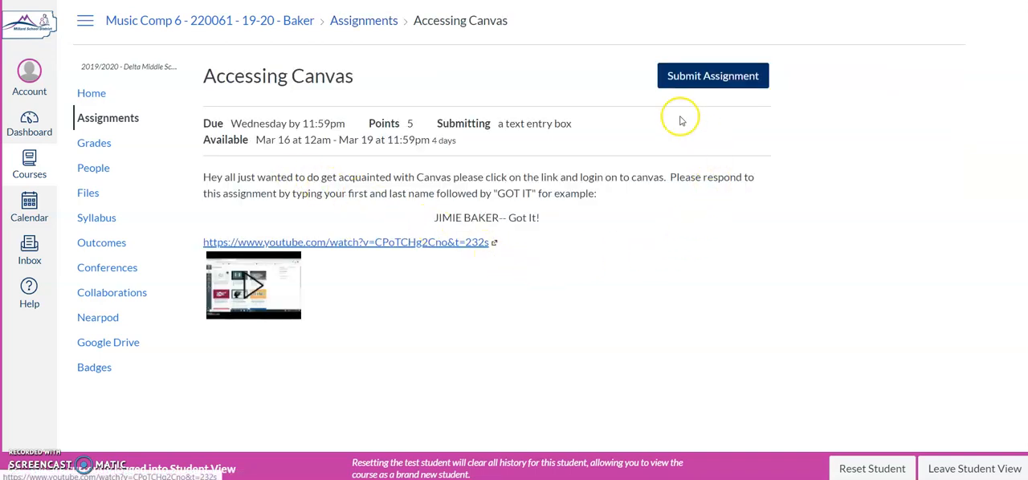
mouse_move(460, 309)
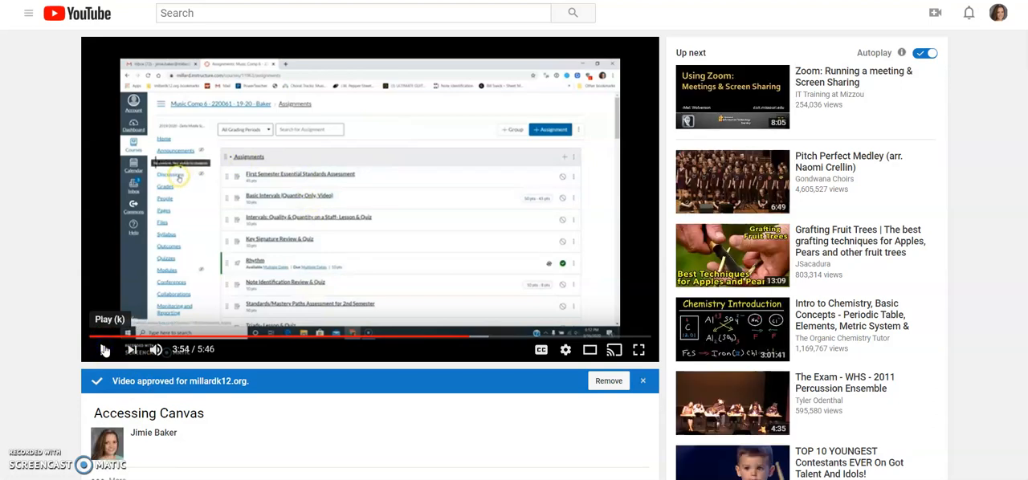
- Play the linked Accessing Canvas video on YouTube
left_click(104, 351)
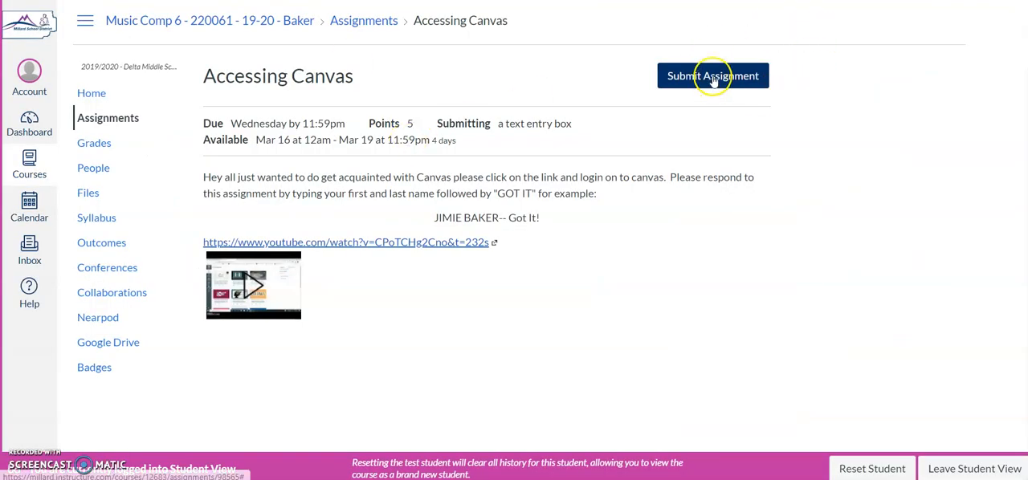
left_click(713, 74)
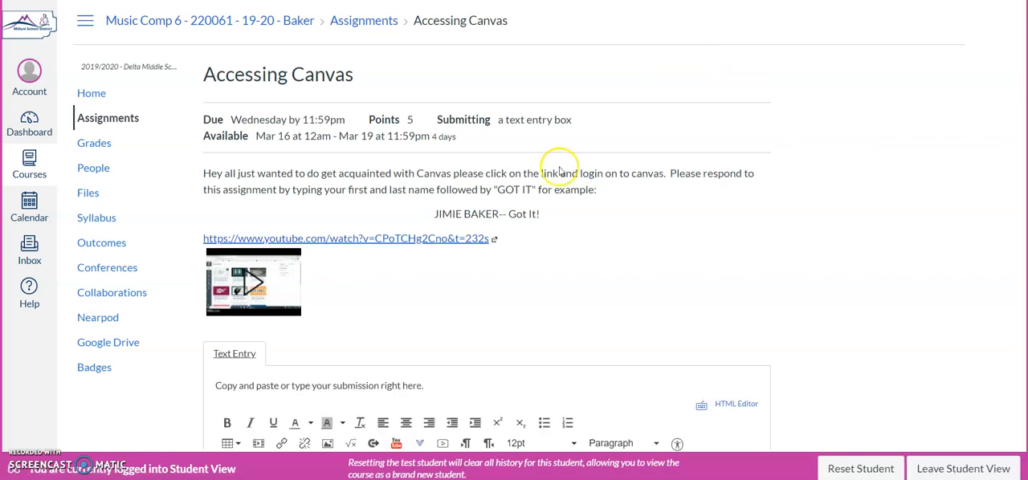
scroll("down", 3)
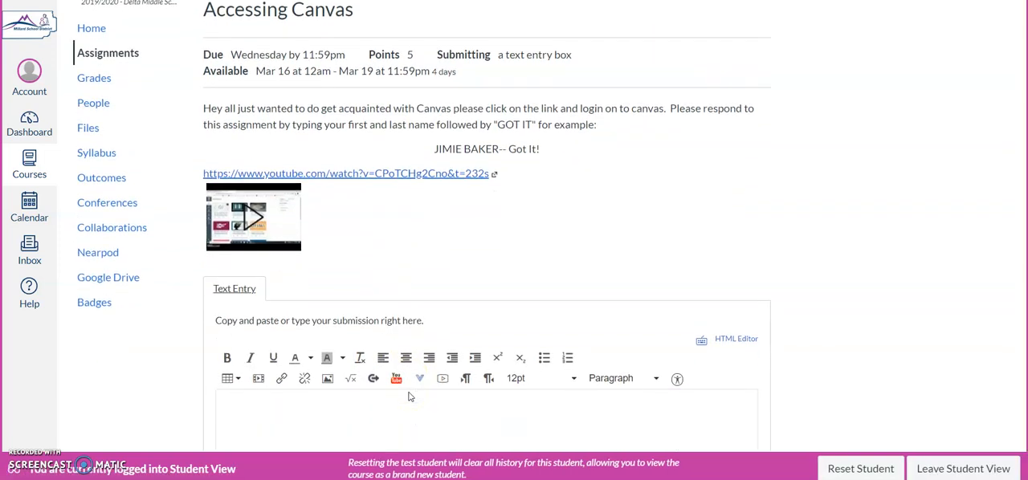
scroll("down", 3)
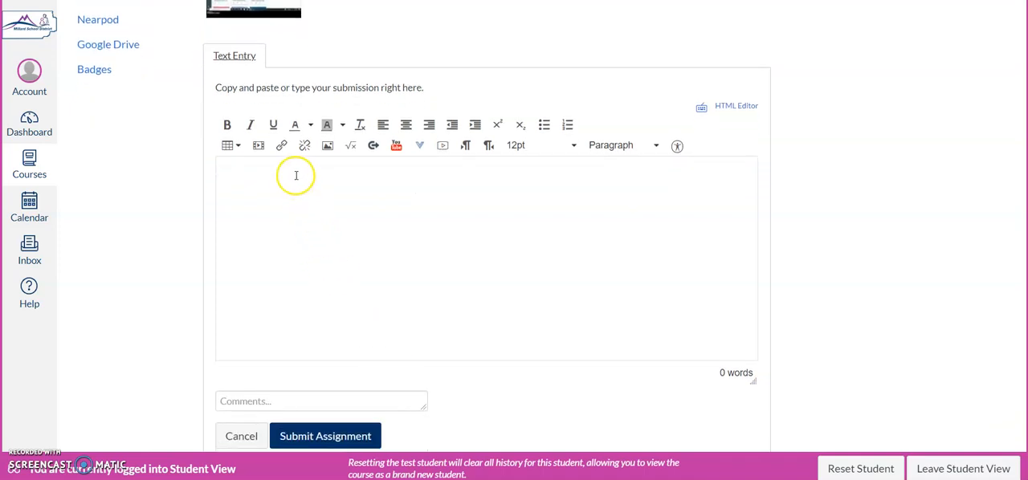
type("Got it")
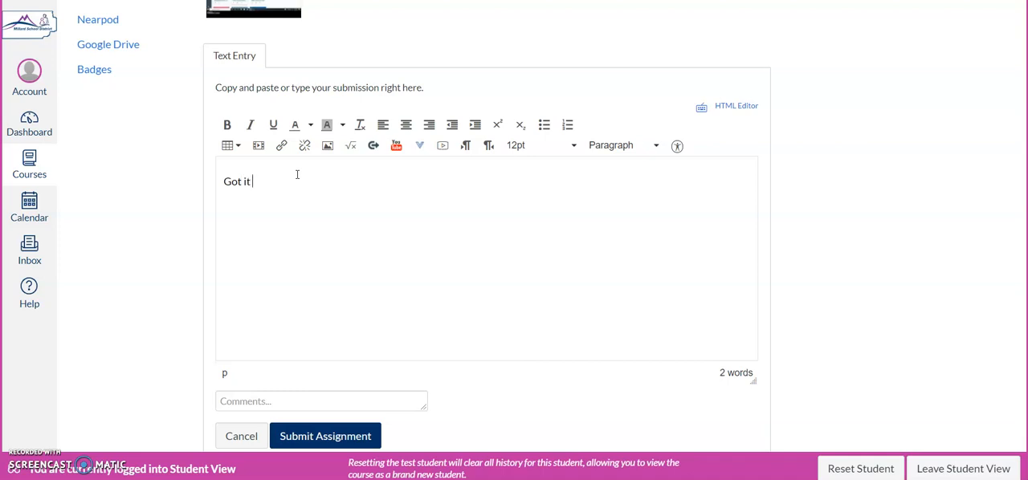
type("Jimie")
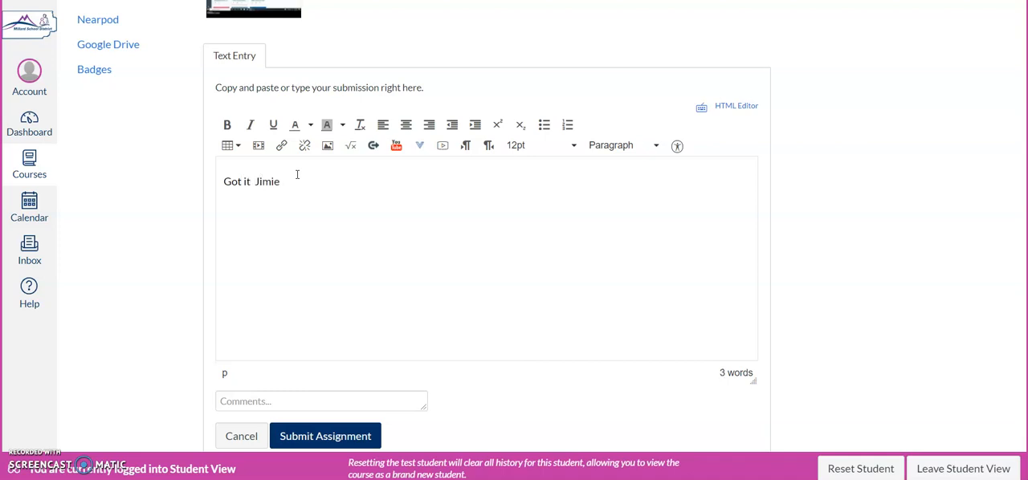
type("Baker")
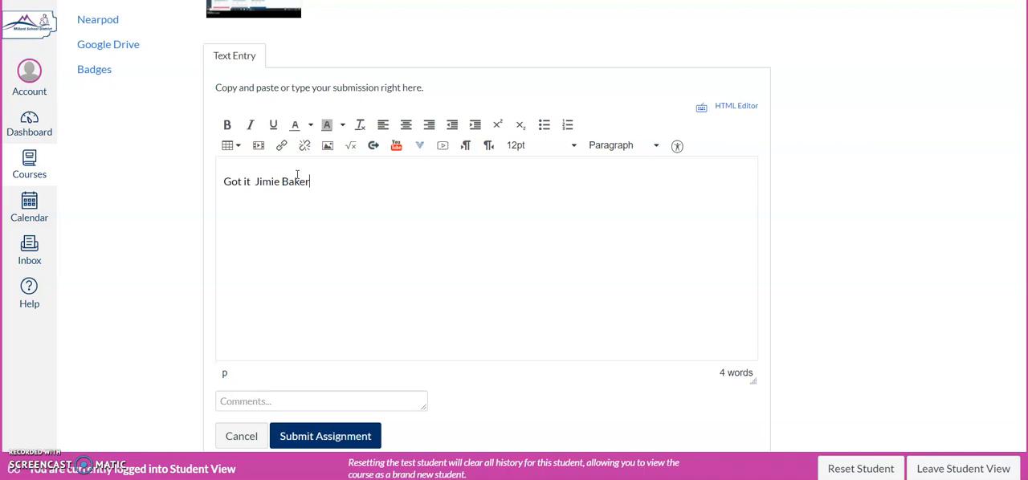
left_click(324, 435)
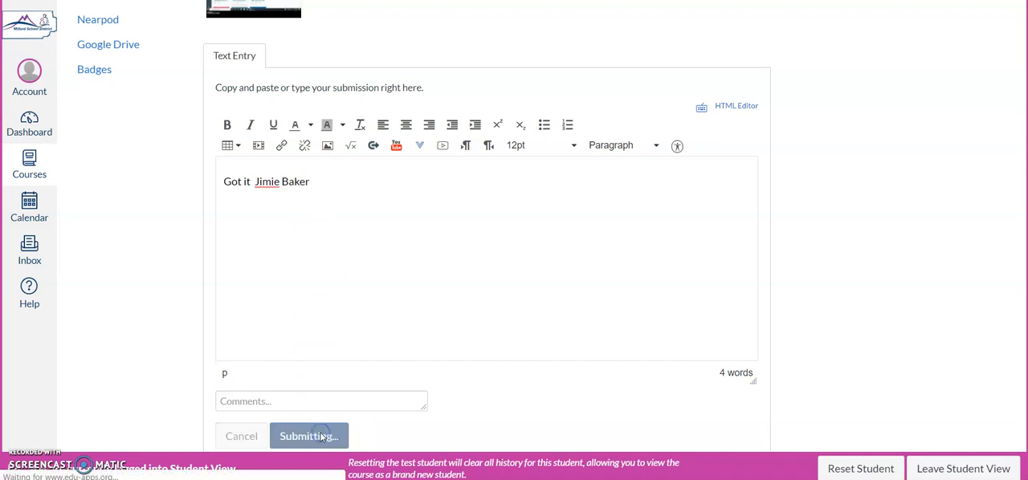
left_click(309, 437)
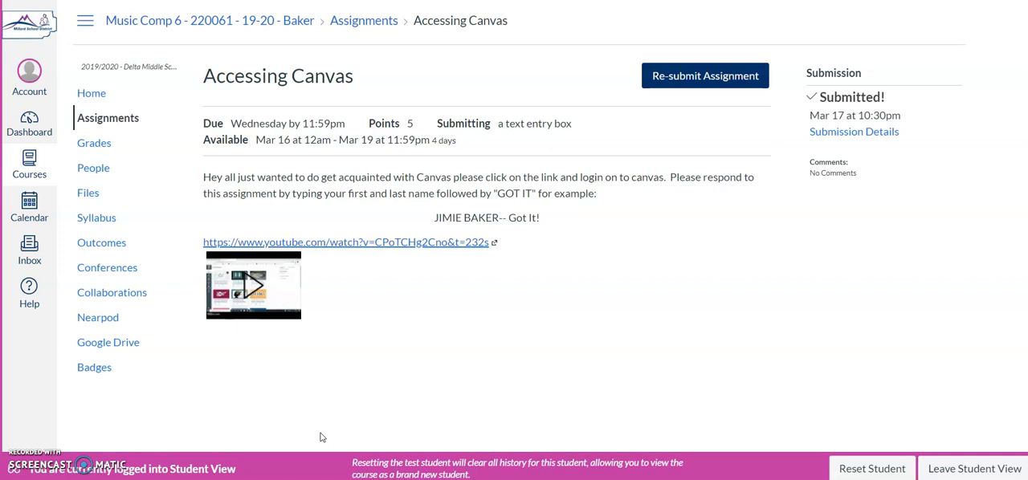
mouse_move(100, 158)
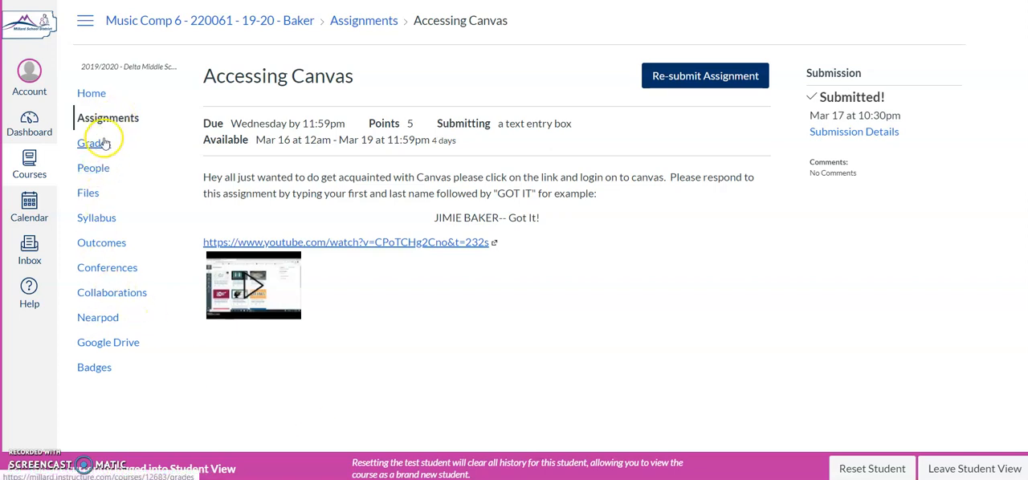
left_click(94, 143)
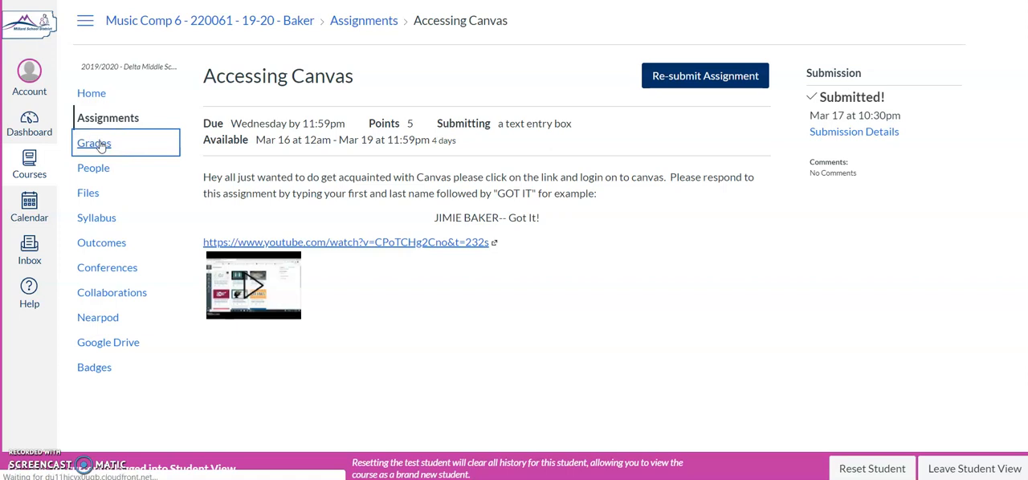
- View the student's Grades with Accessing Canvas unscored, then head to People
left_click(94, 143)
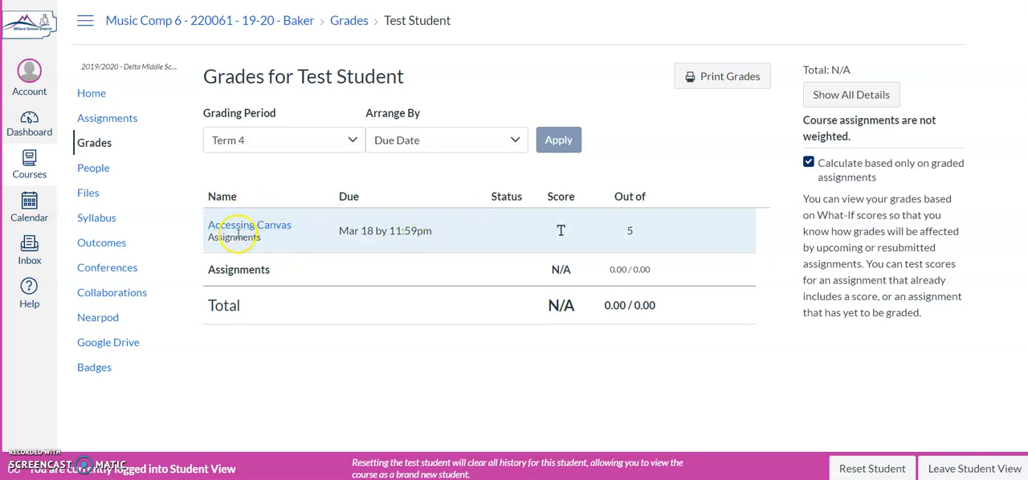
mouse_move(553, 232)
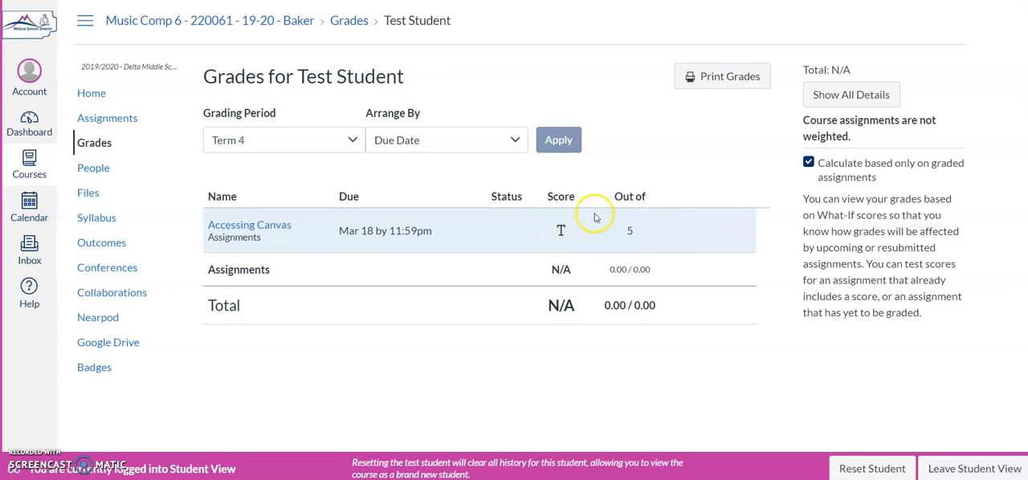
mouse_move(561, 232)
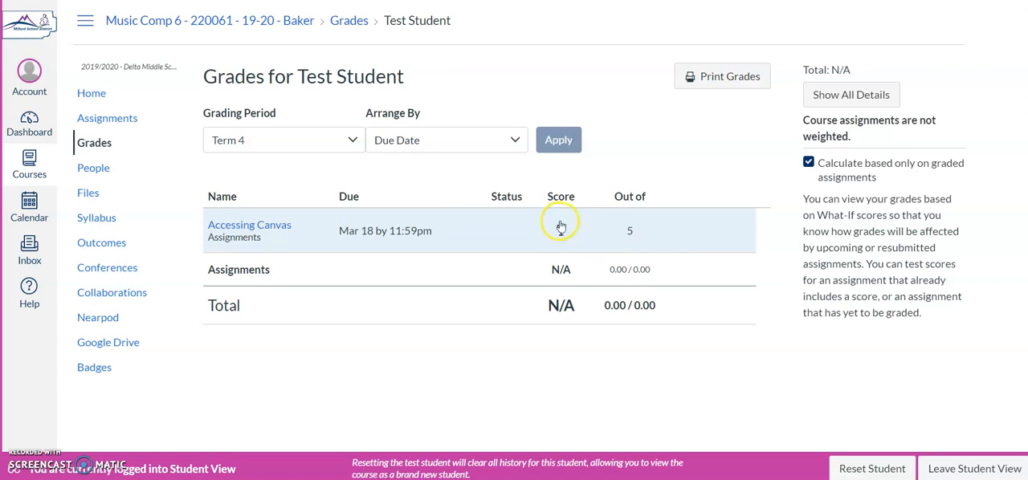
mouse_move(561, 238)
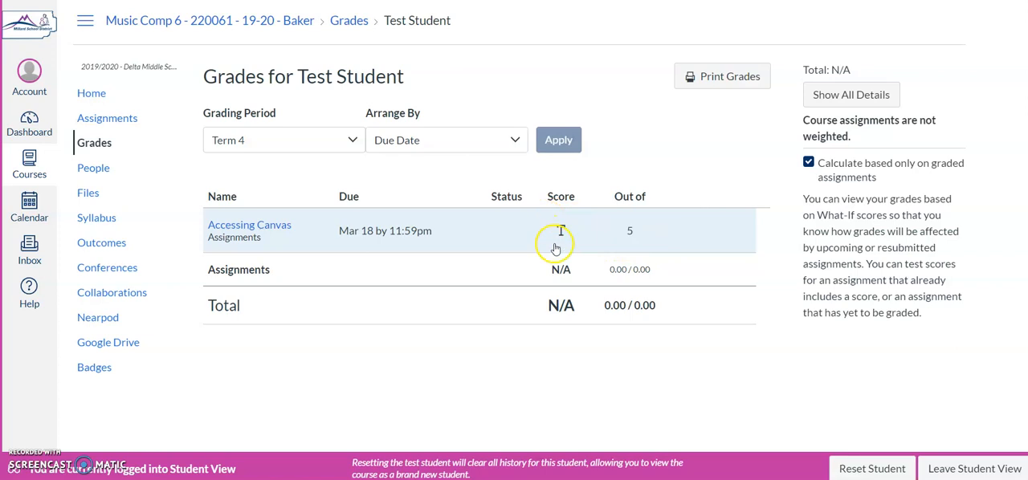
mouse_move(641, 248)
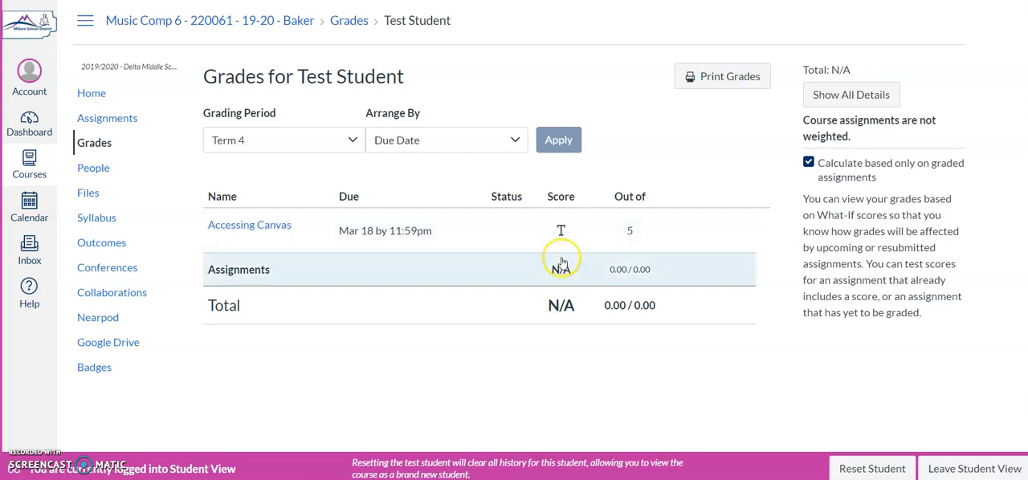
mouse_move(100, 168)
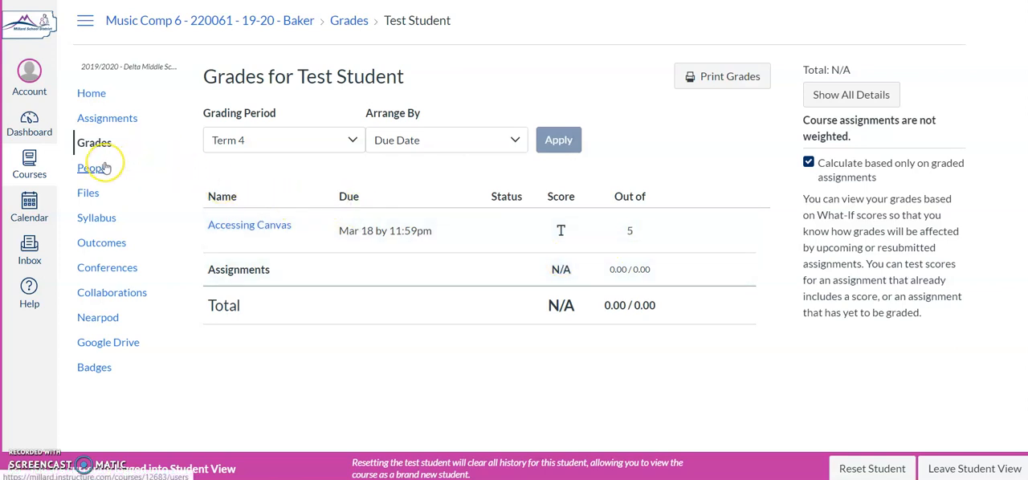
mouse_move(94, 167)
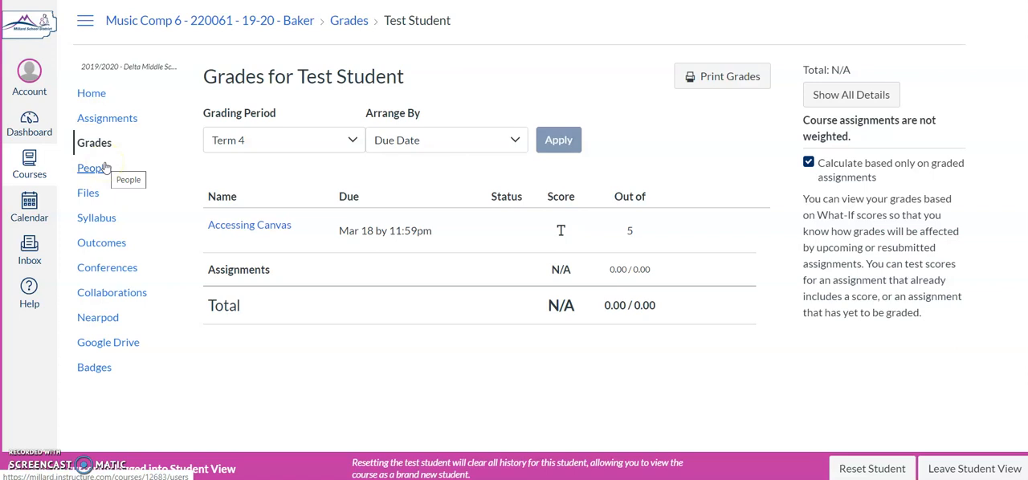
mouse_move(96, 170)
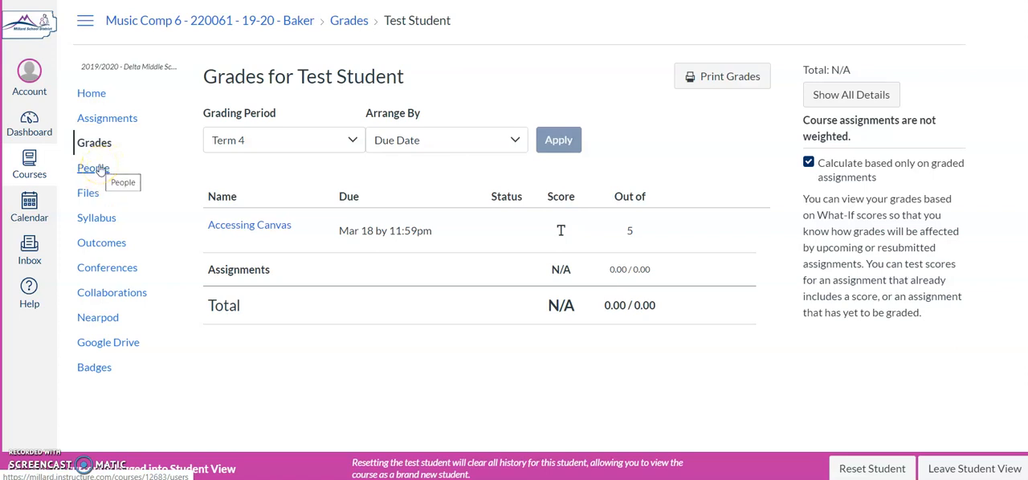
left_click(93, 167)
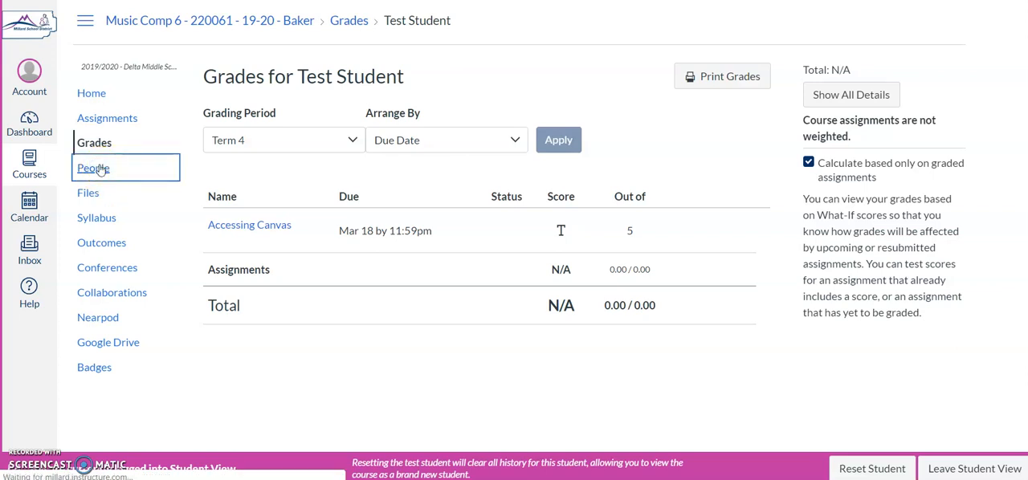
- Scroll through the course People roster and back to the top
left_click(92, 167)
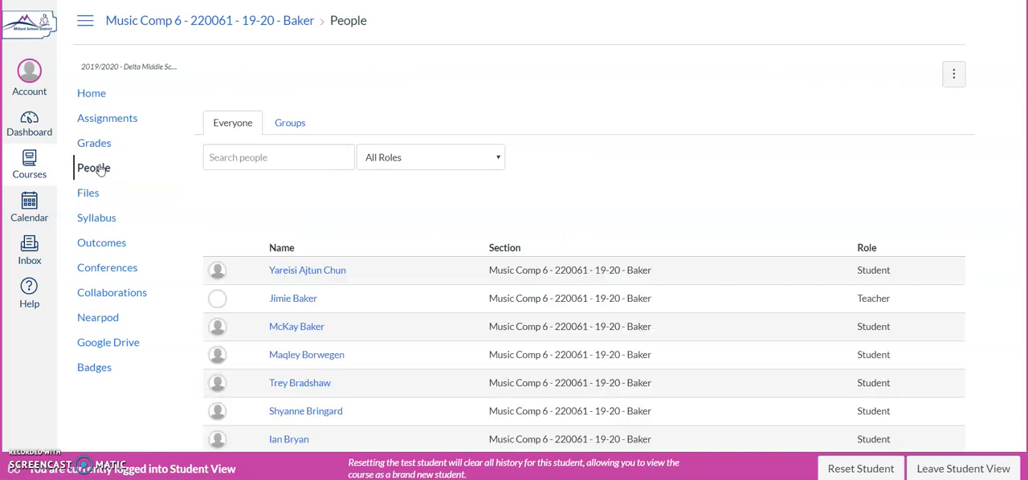
scroll("down", 3)
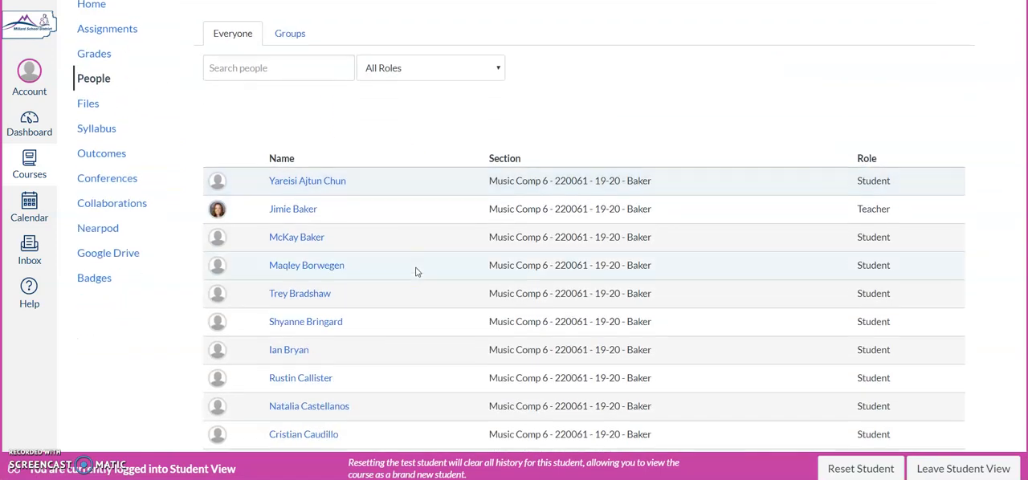
scroll("down", 3)
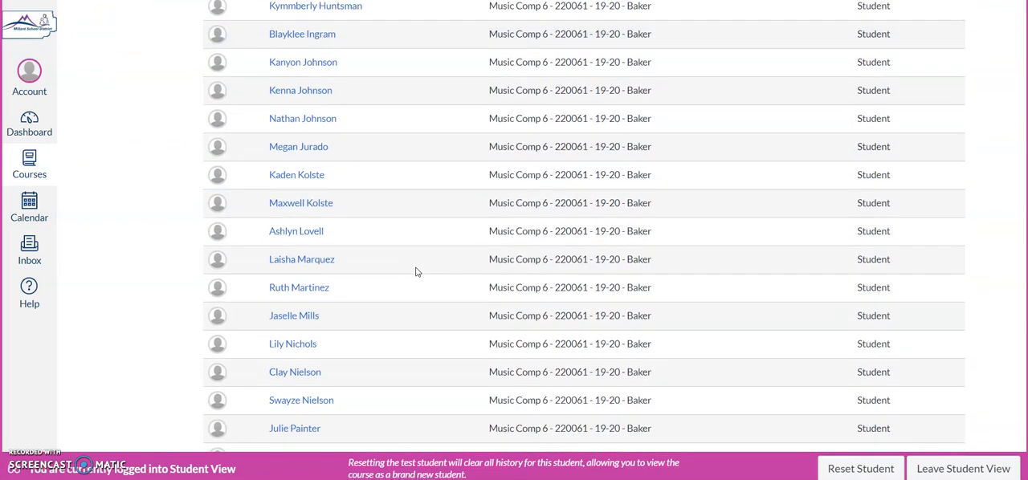
scroll("up", 3)
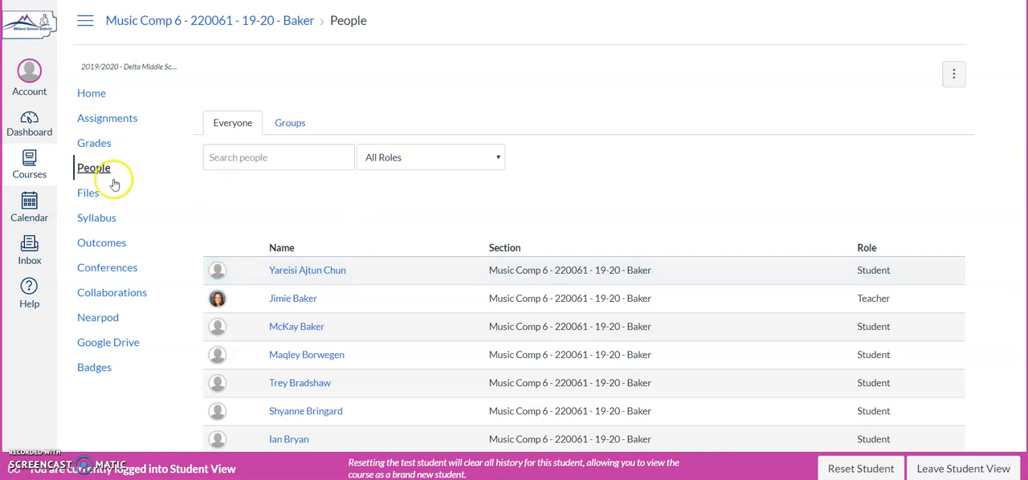
mouse_move(88, 192)
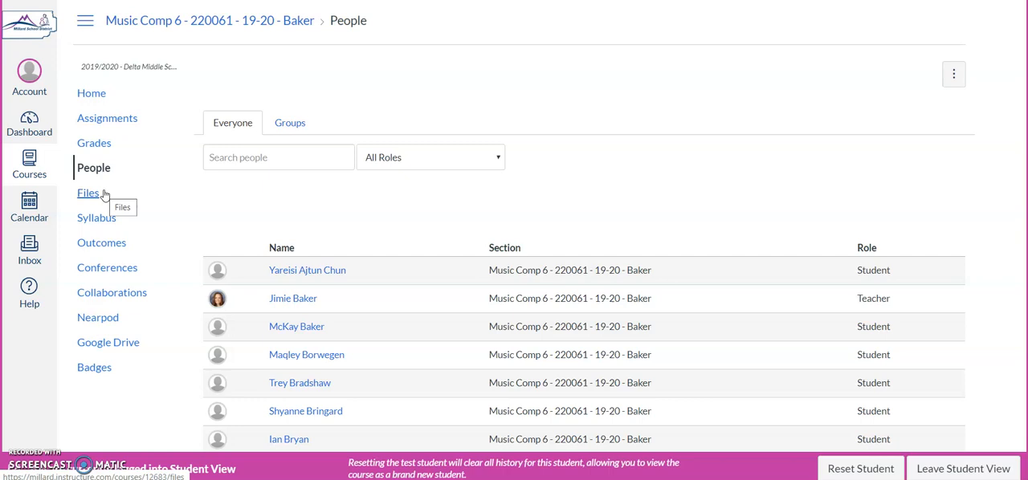
- Open the course Files area showing the course_image folder
left_click(87, 193)
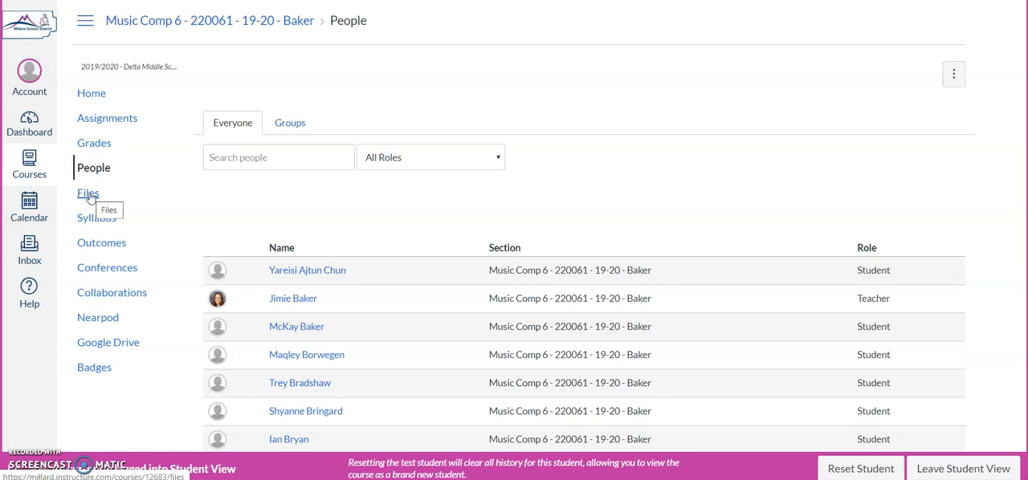
left_click(87, 193)
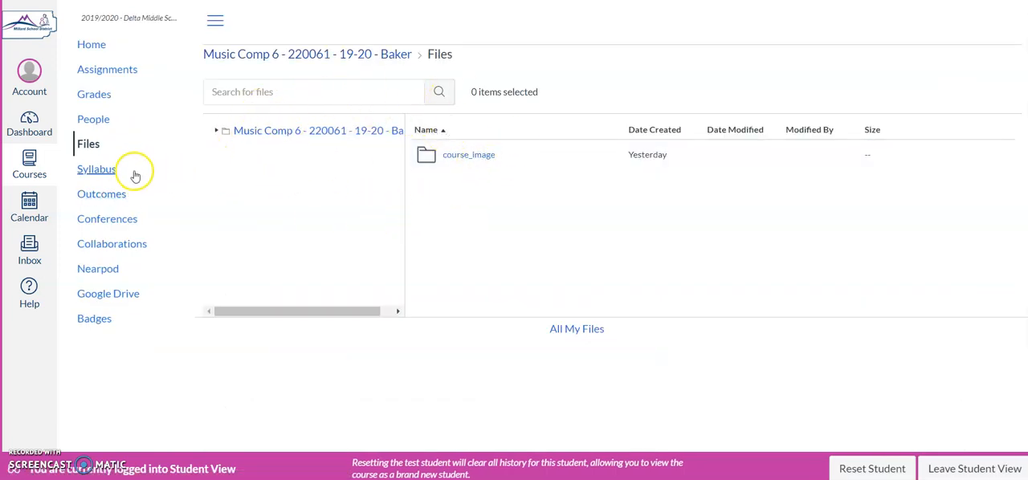
- Open the Course Syllabus listing Accessing Canvas due Wed Mar 18, 2020
left_click(96, 169)
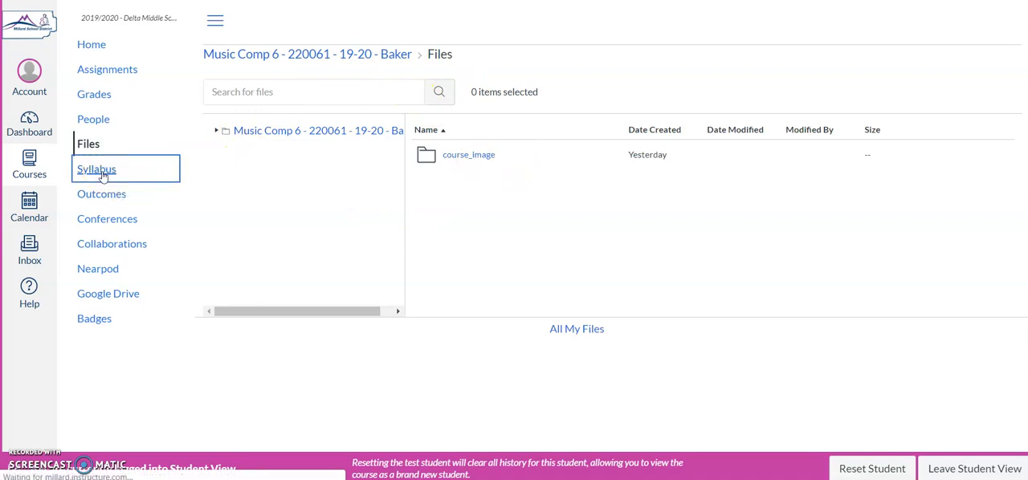
left_click(97, 168)
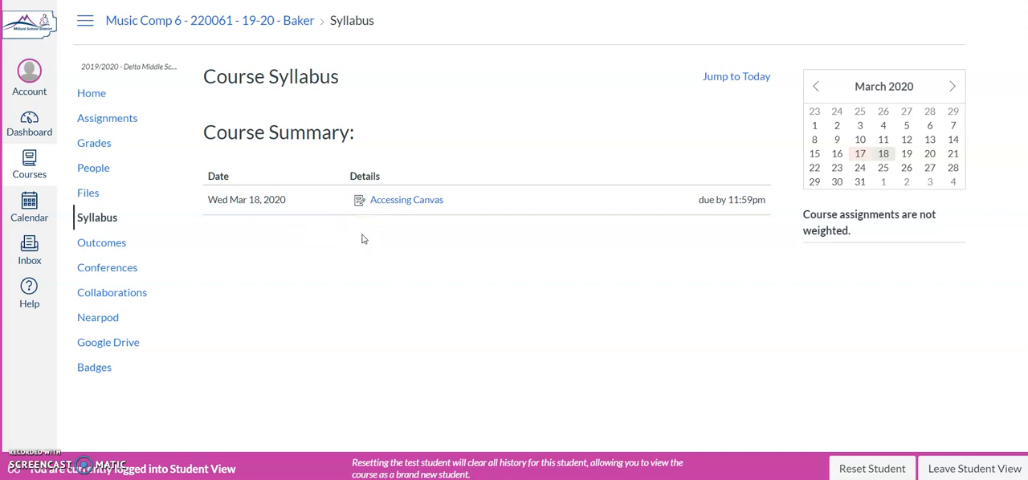
mouse_move(102, 243)
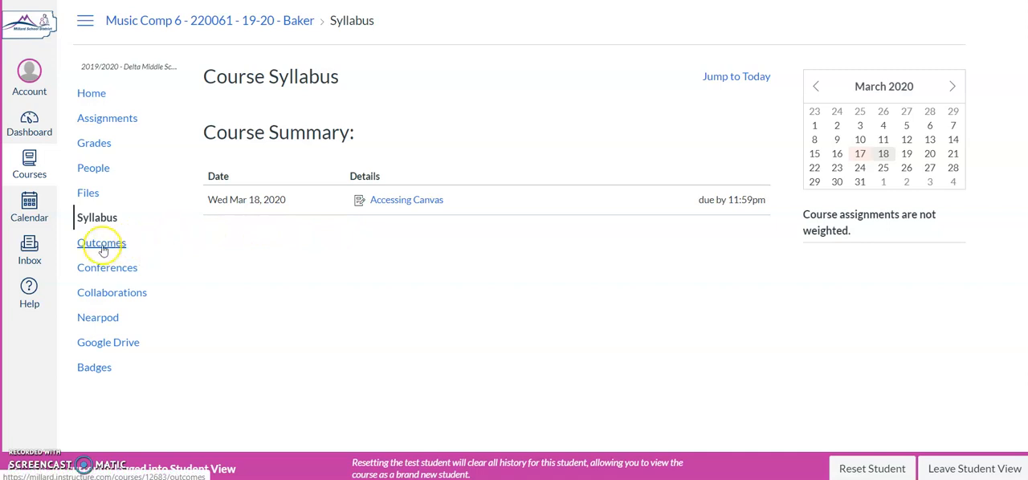
- View the four outcomes in the 6th Grade folder, then move on to Conferences
left_click(103, 242)
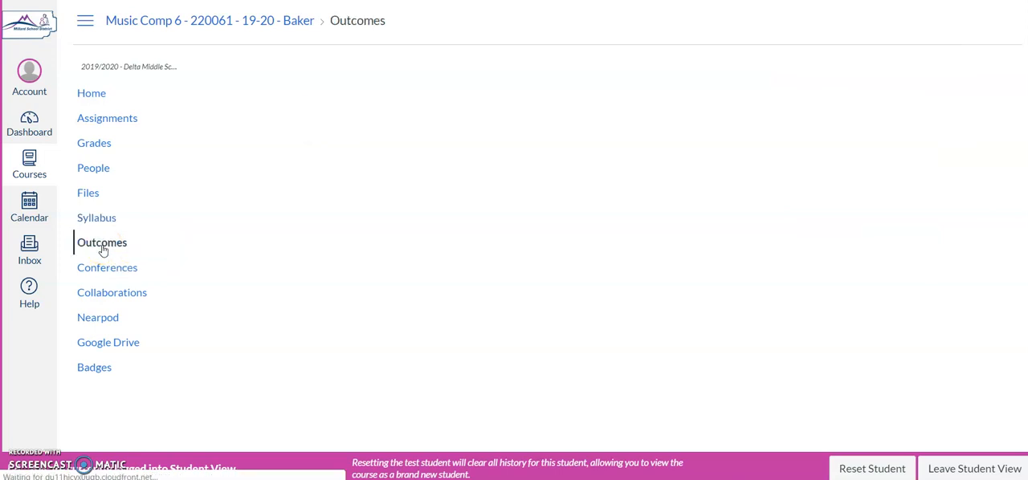
left_click(103, 242)
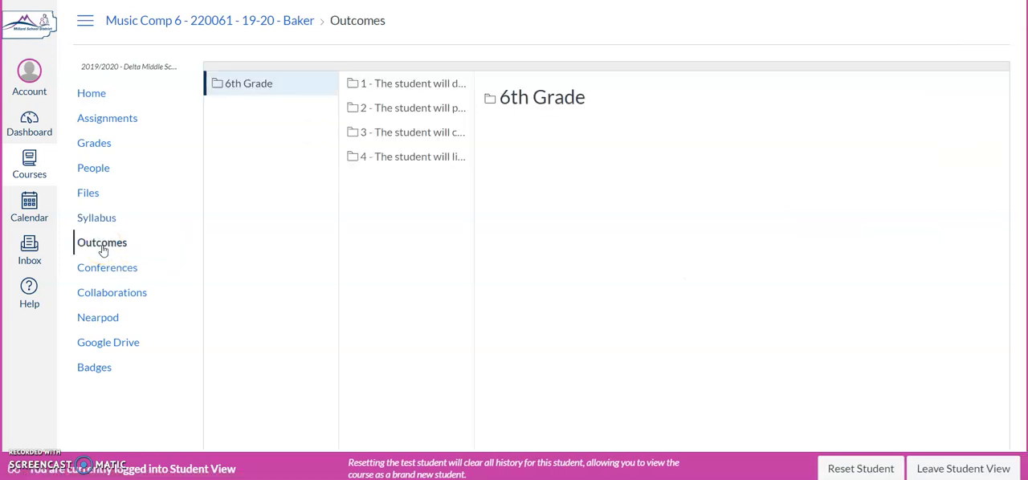
mouse_move(371, 87)
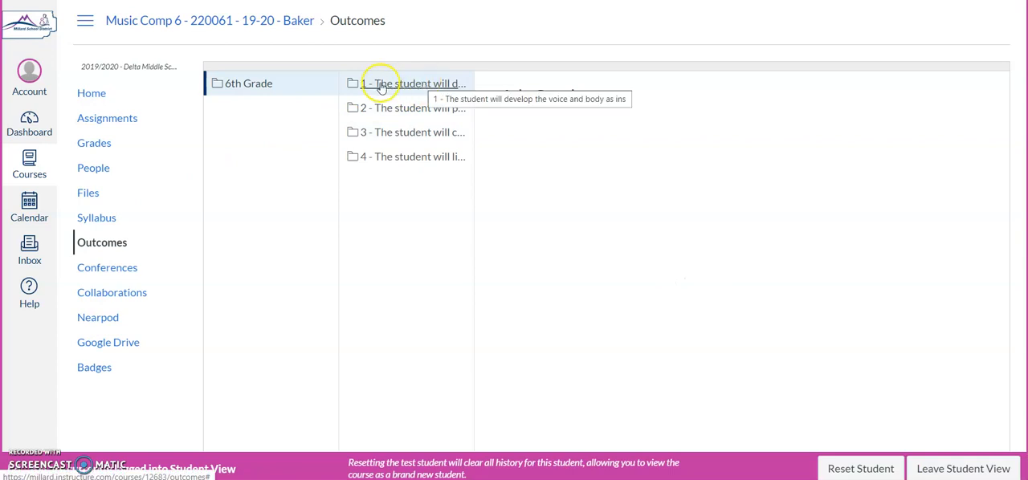
left_click(247, 84)
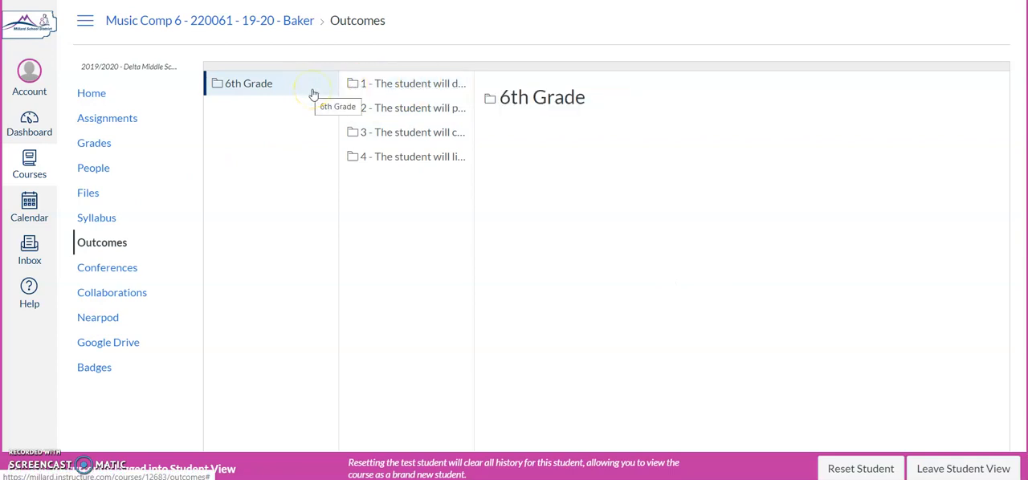
mouse_move(313, 89)
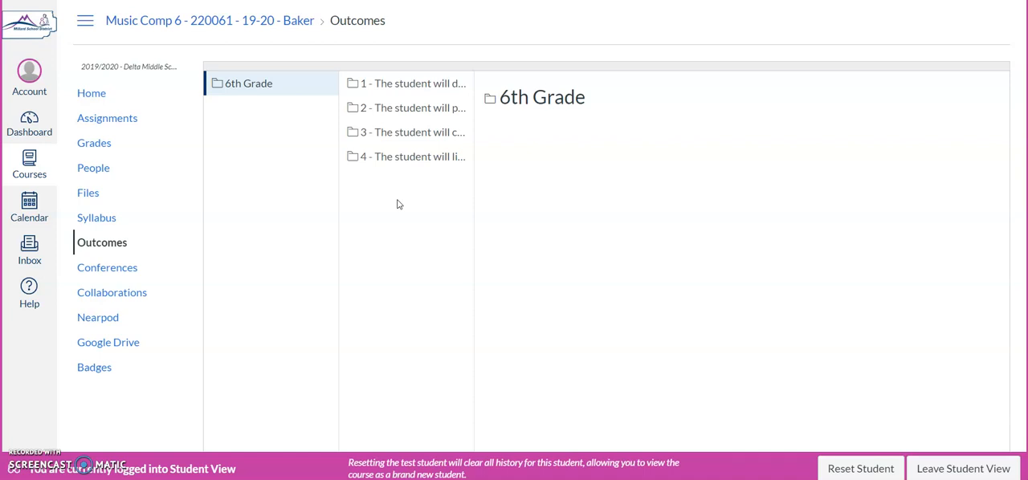
left_click(106, 266)
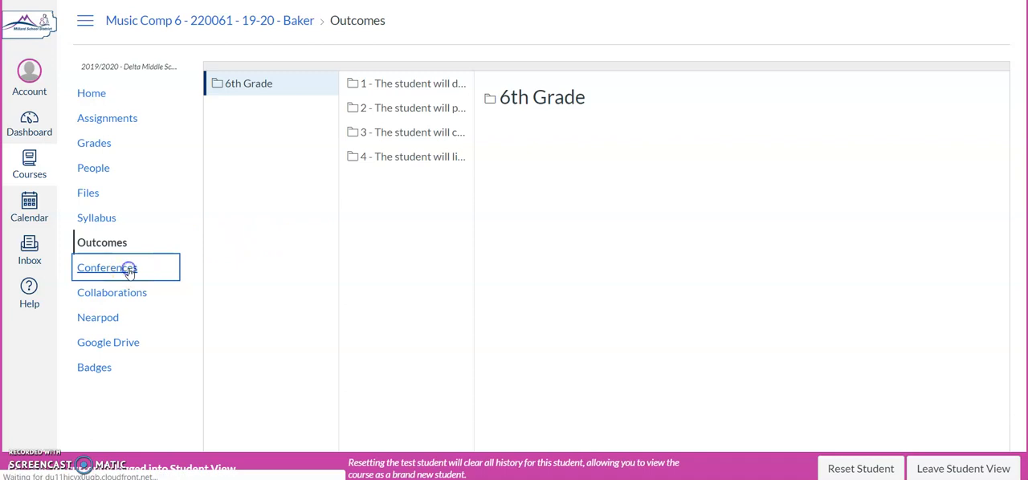
- Visit the Conferences, Collaborations, Nearpod and Google Drive course pages in turn, all empty
left_click(106, 267)
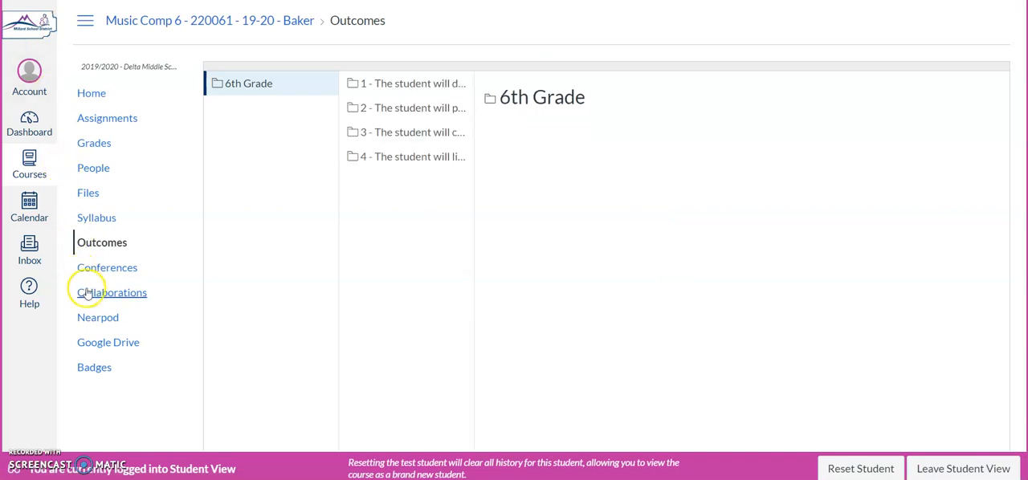
mouse_move(112, 292)
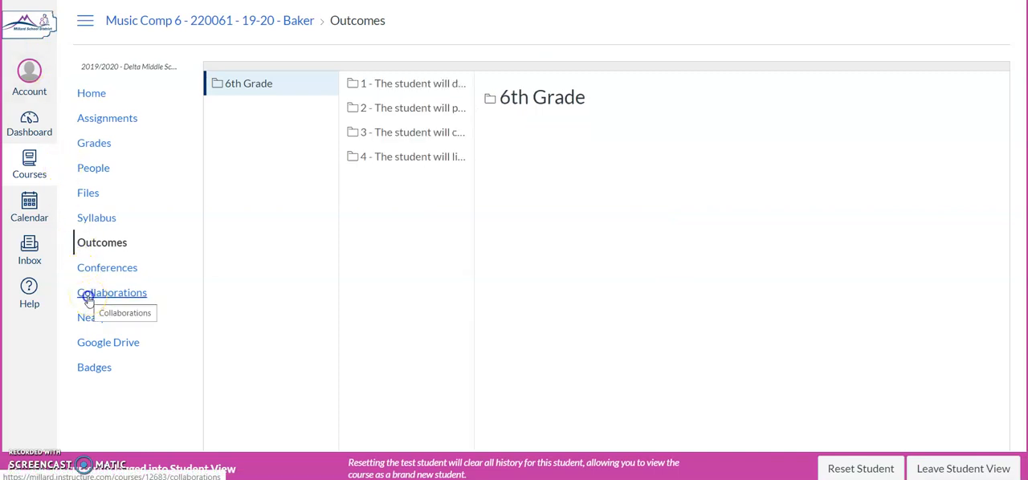
left_click(113, 293)
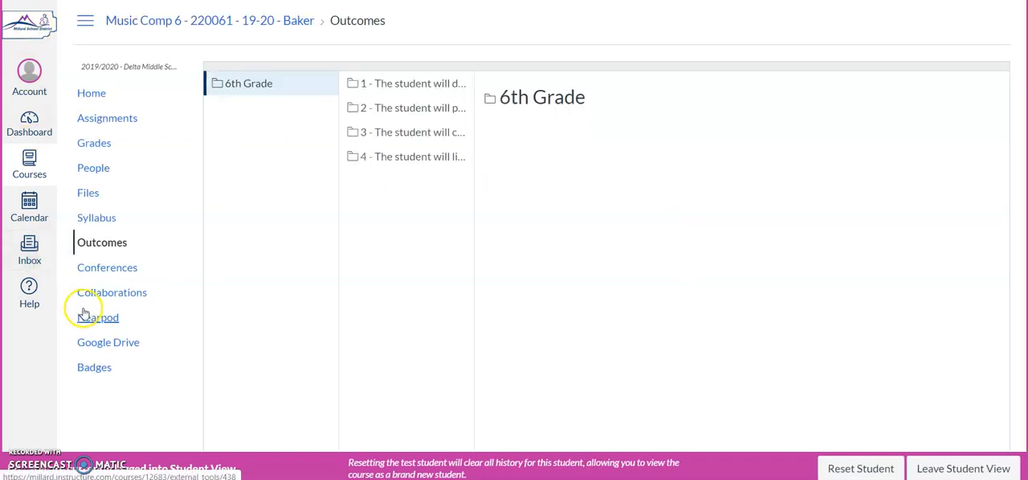
left_click(98, 319)
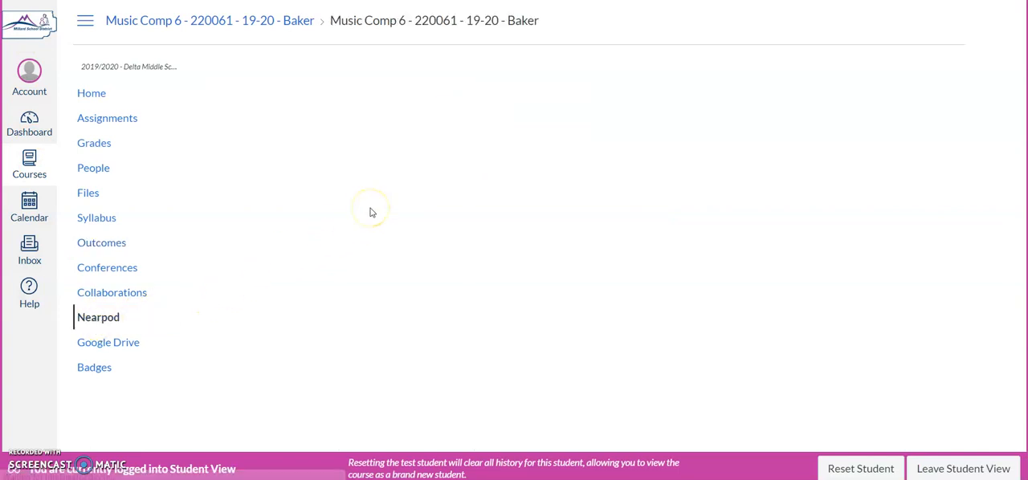
mouse_move(242, 219)
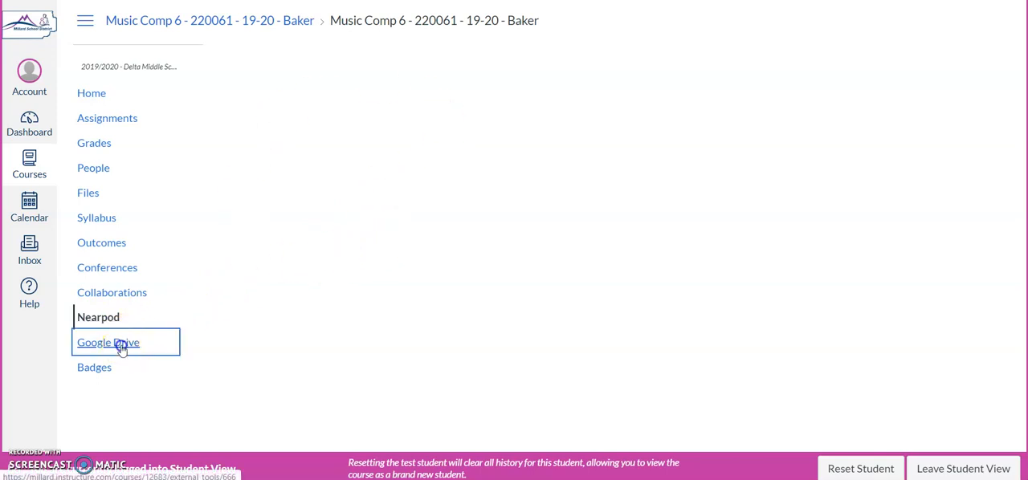
left_click(107, 344)
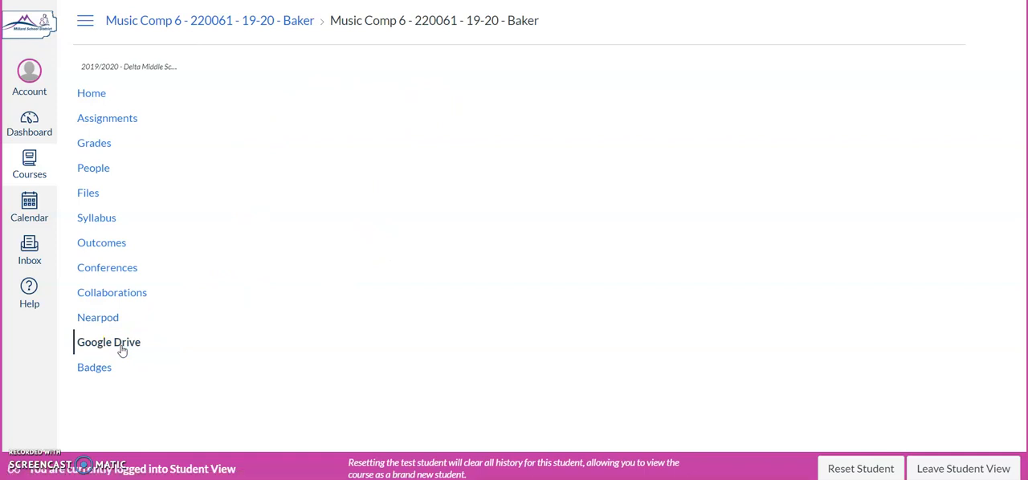
scroll("down", 3)
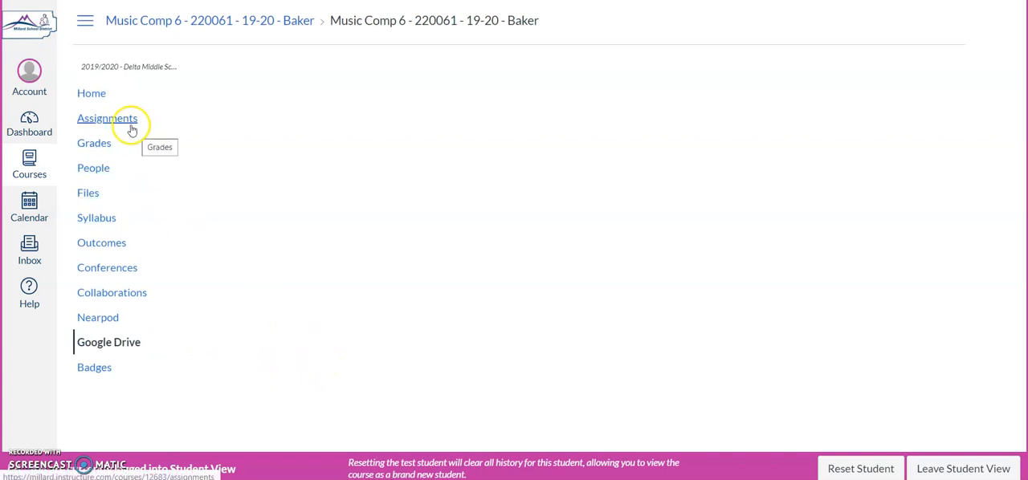
- Revisit Assignments showing Accessing Canvas, then hit Access Denied on the student Inbox
left_click(107, 119)
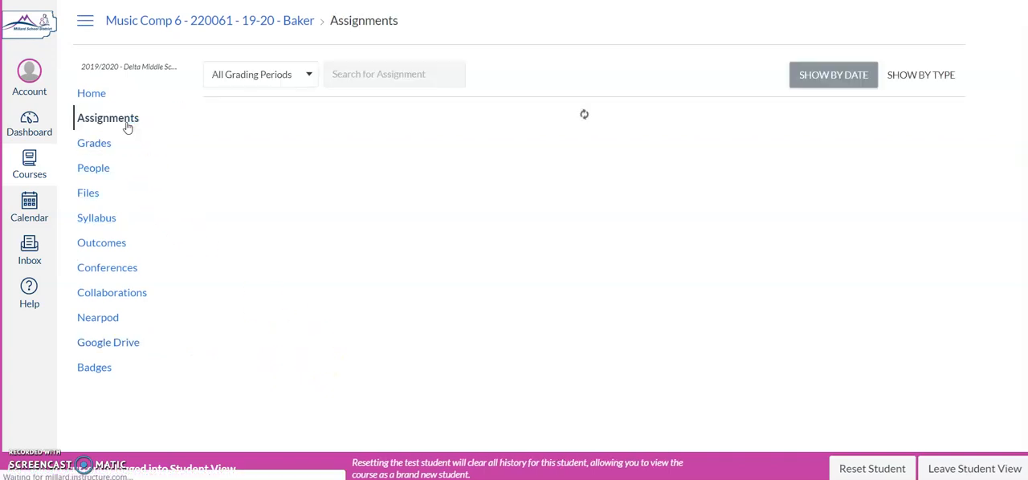
left_click(108, 119)
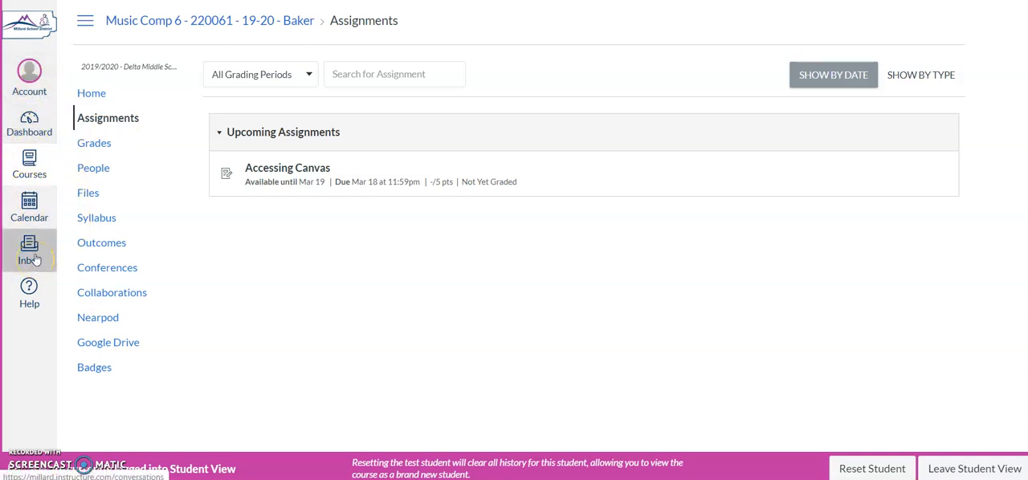
left_click(29, 249)
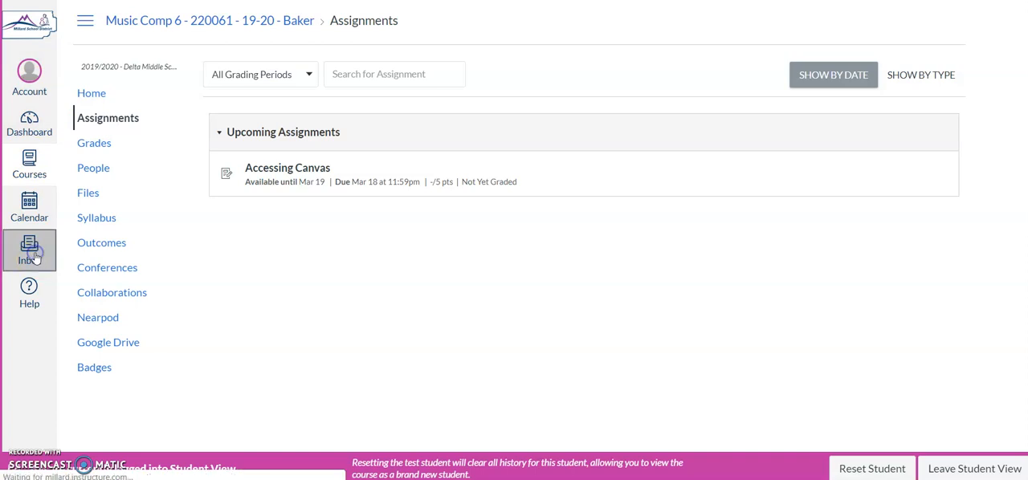
left_click(29, 250)
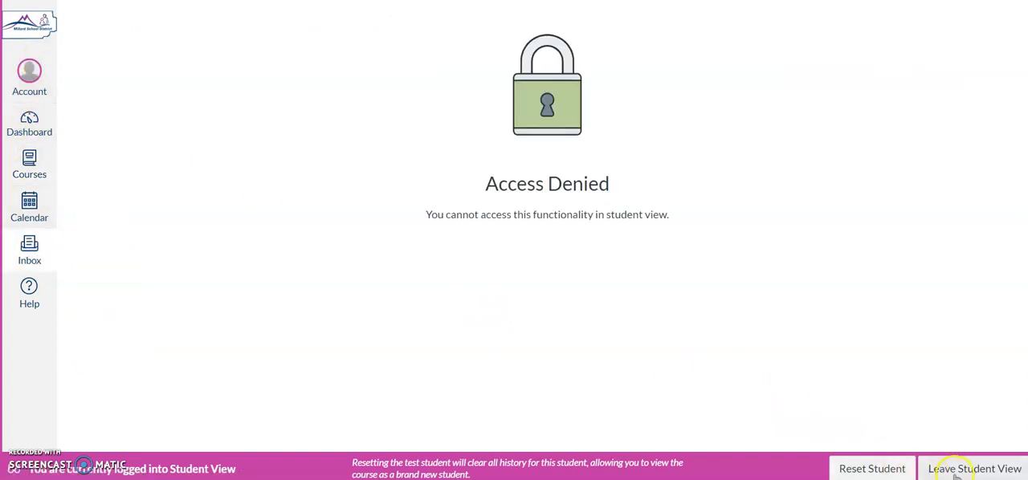
left_click(975, 469)
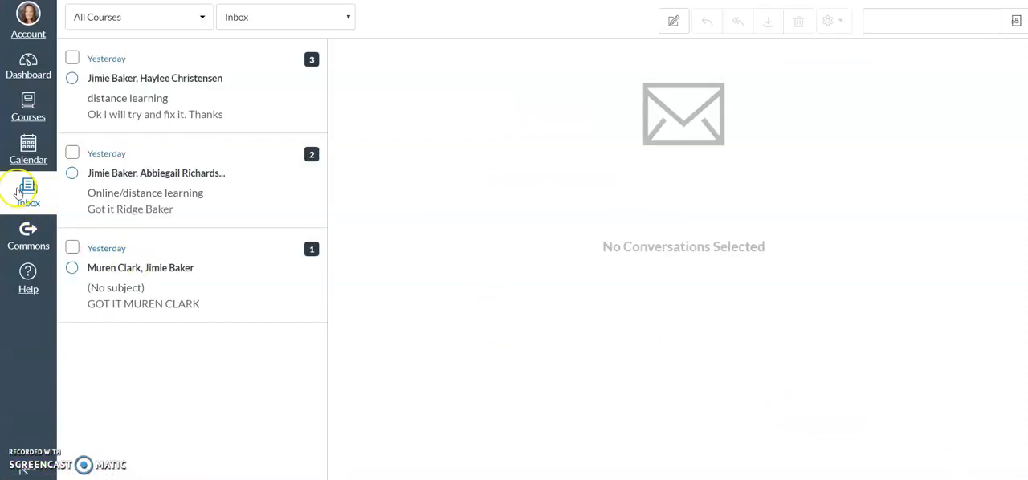
left_click(29, 190)
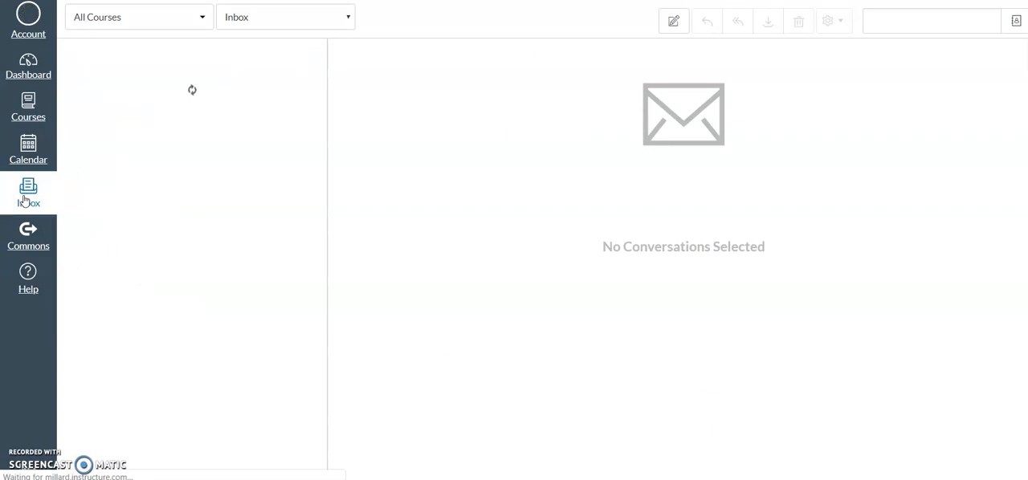
left_click(29, 193)
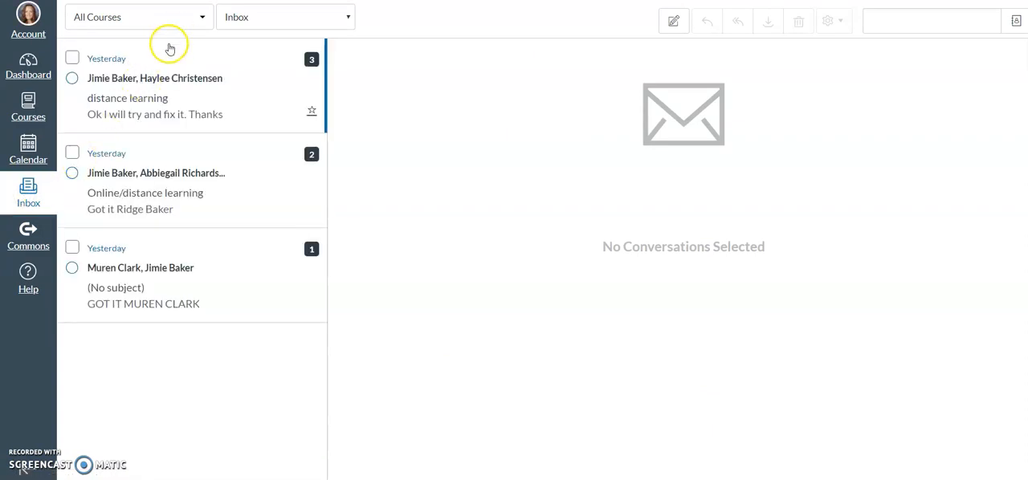
mouse_move(151, 79)
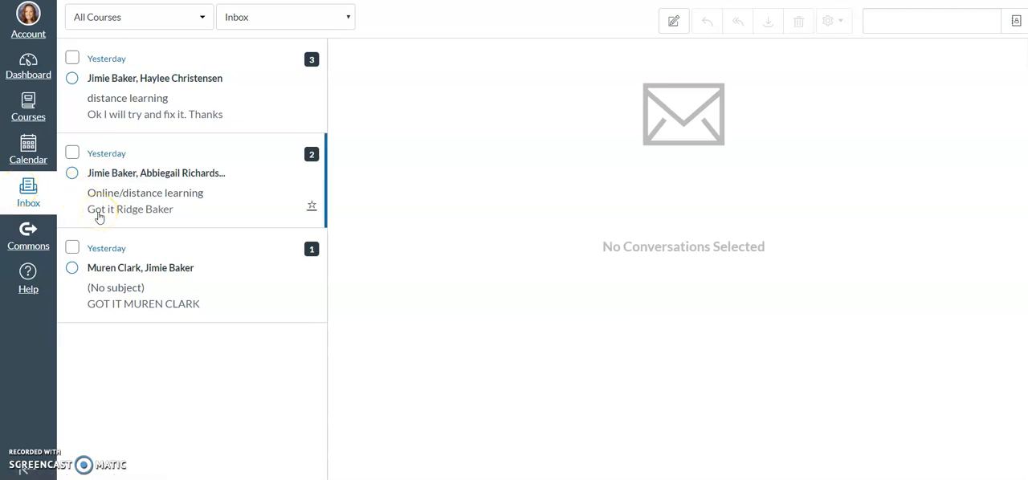
left_click(161, 89)
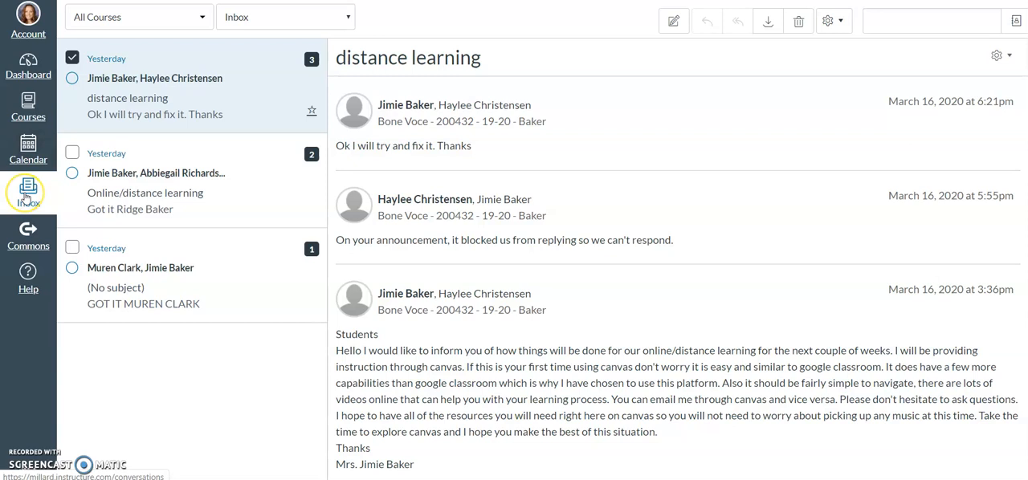
mouse_move(312, 109)
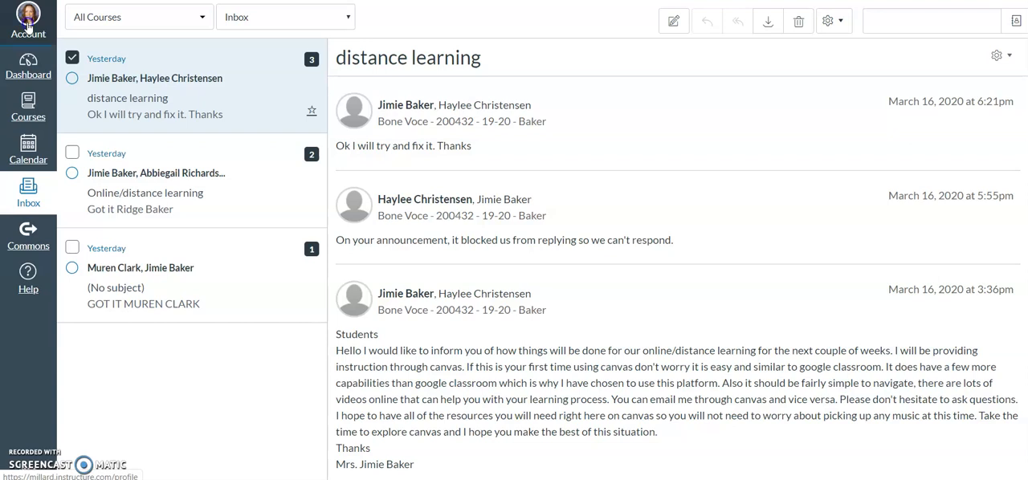
- Bring up the teacher's account panel with Notifications, Files and Settings links
left_click(29, 16)
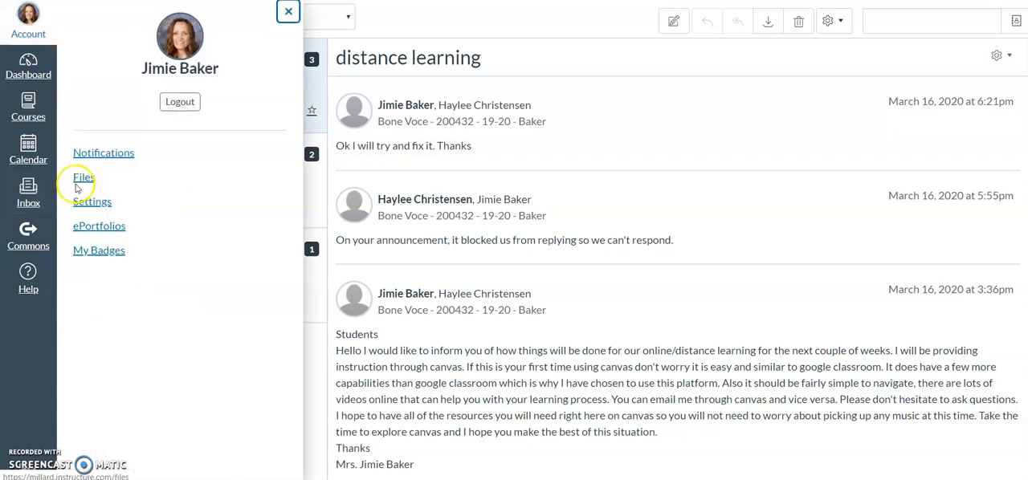